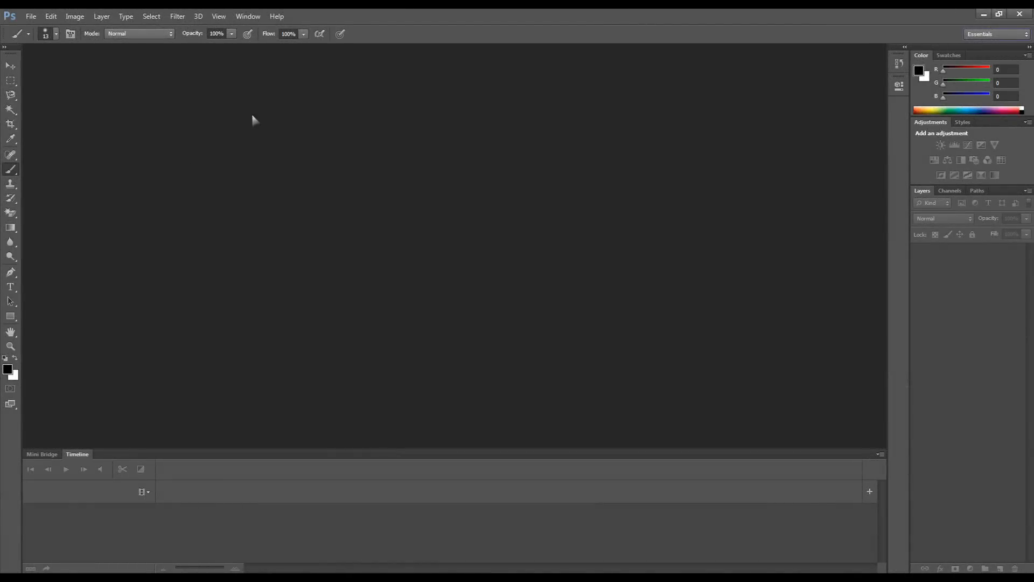
mouse_move(140, 100)
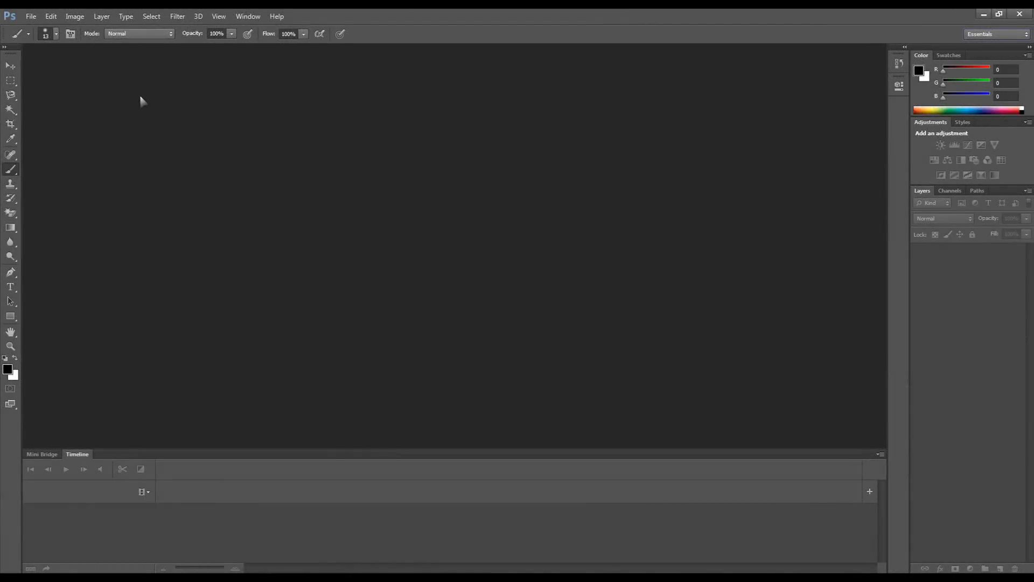
mouse_move(128, 77)
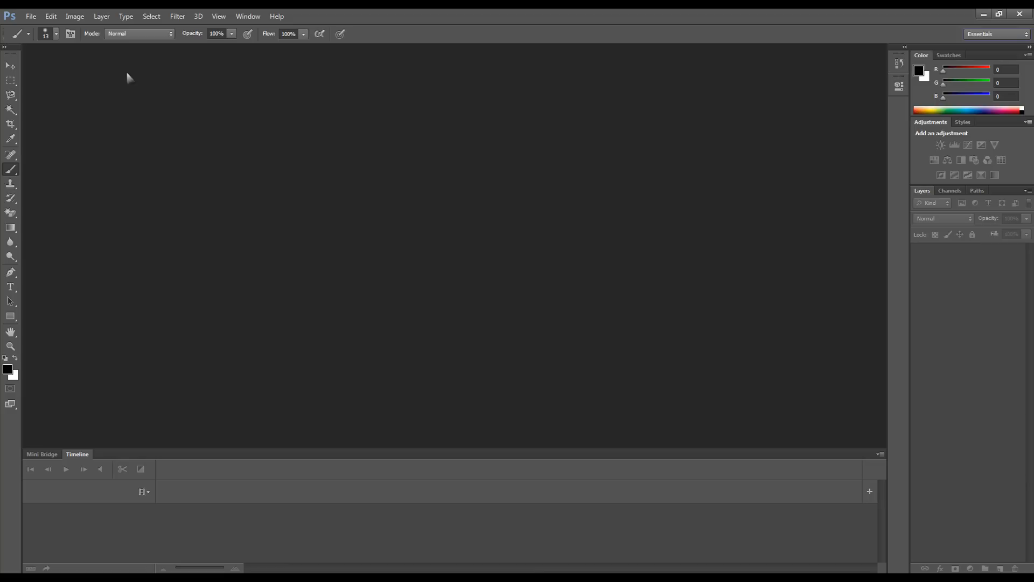
mouse_move(110, 70)
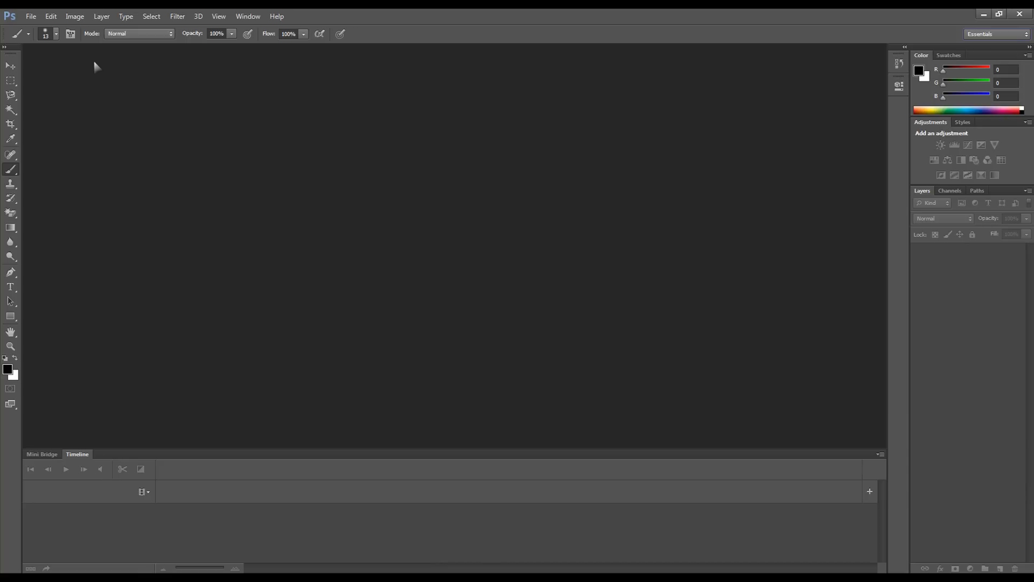
Step: Open the forest clip MVI_0156.MOV from the T3 folder via File > Open
click(30, 16)
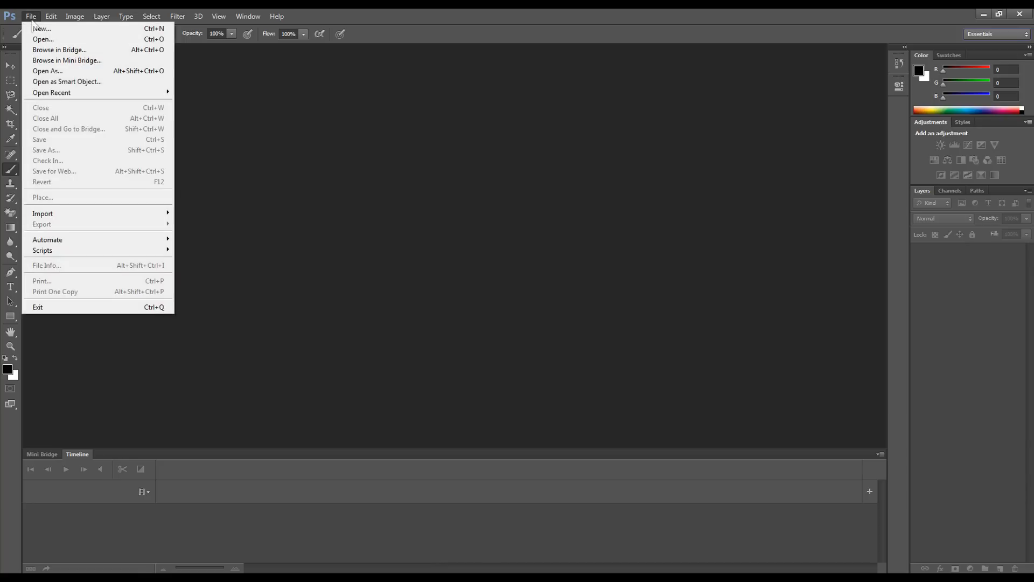
mouse_move(41, 29)
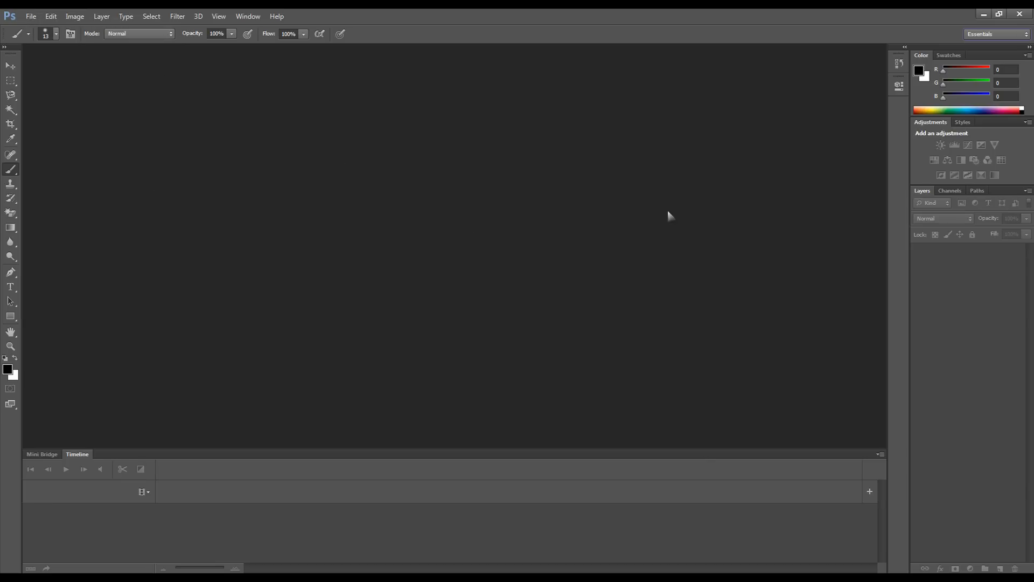
mouse_move(304, 354)
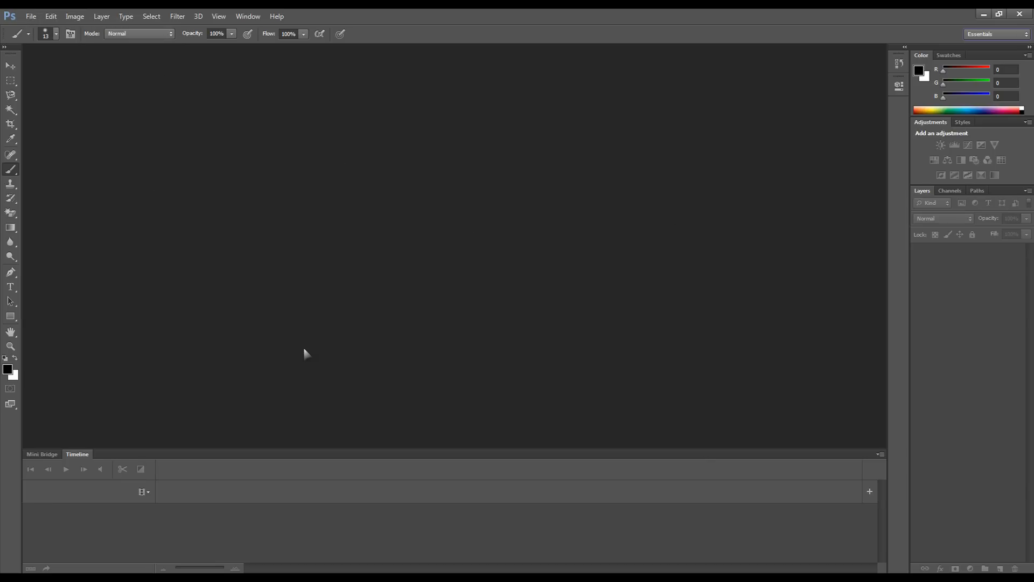
mouse_move(244, 168)
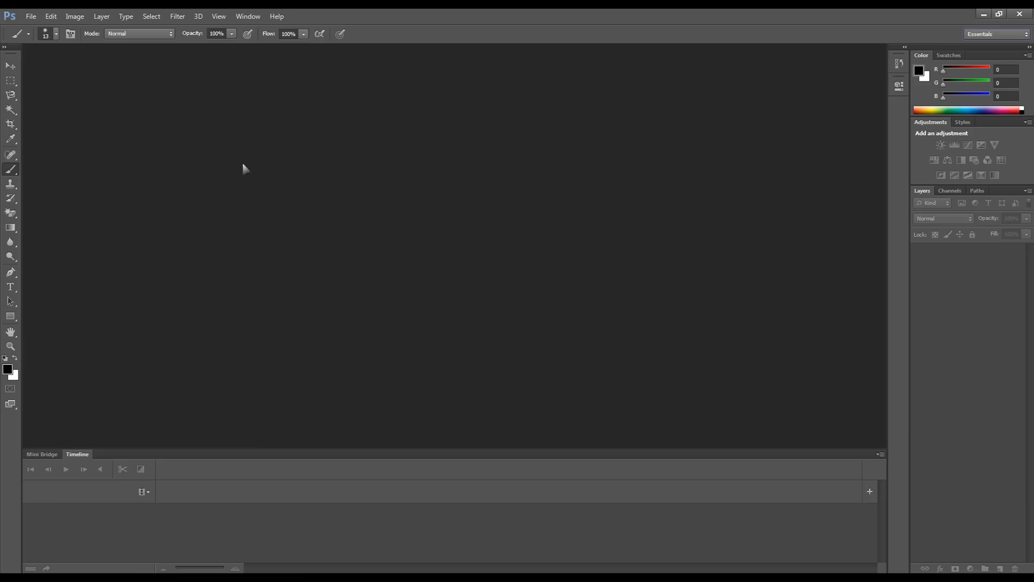
click(30, 15)
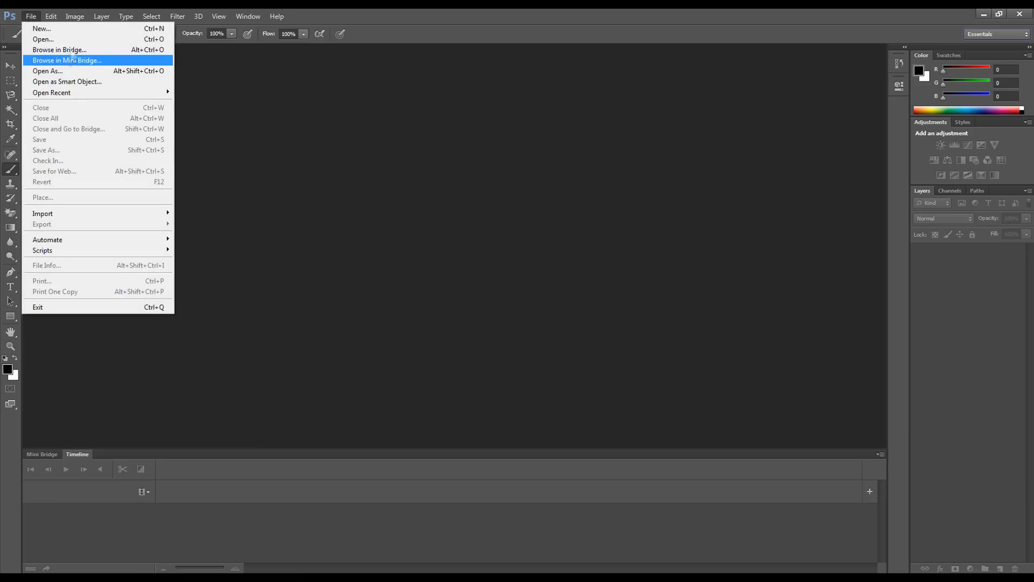
click(42, 39)
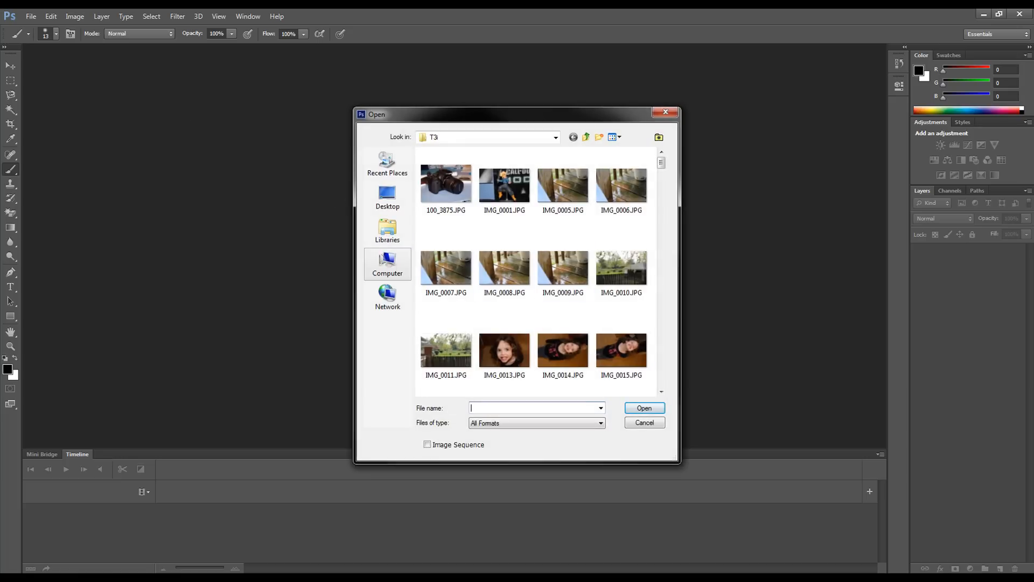
click(586, 138)
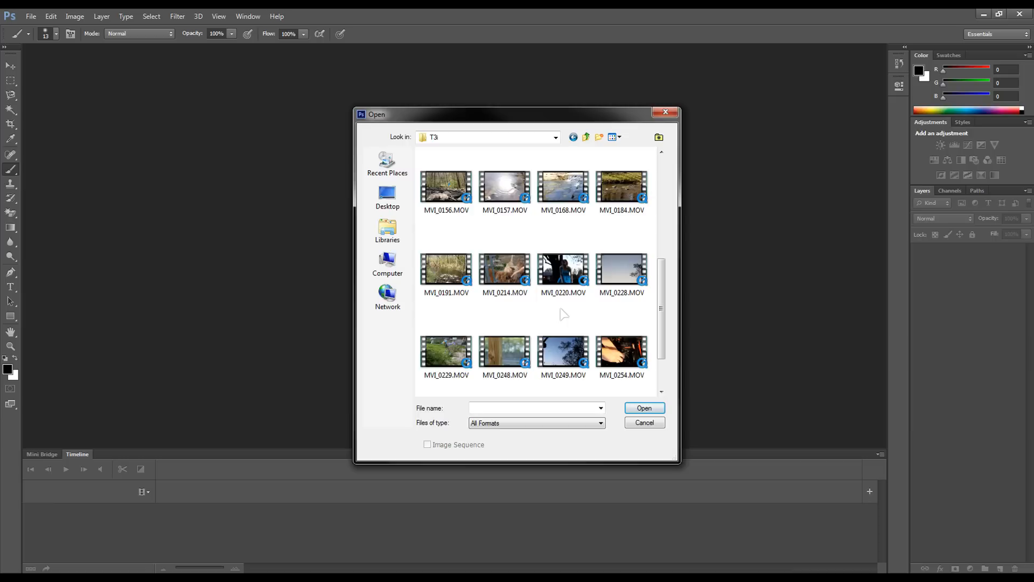
scroll(down, 3)
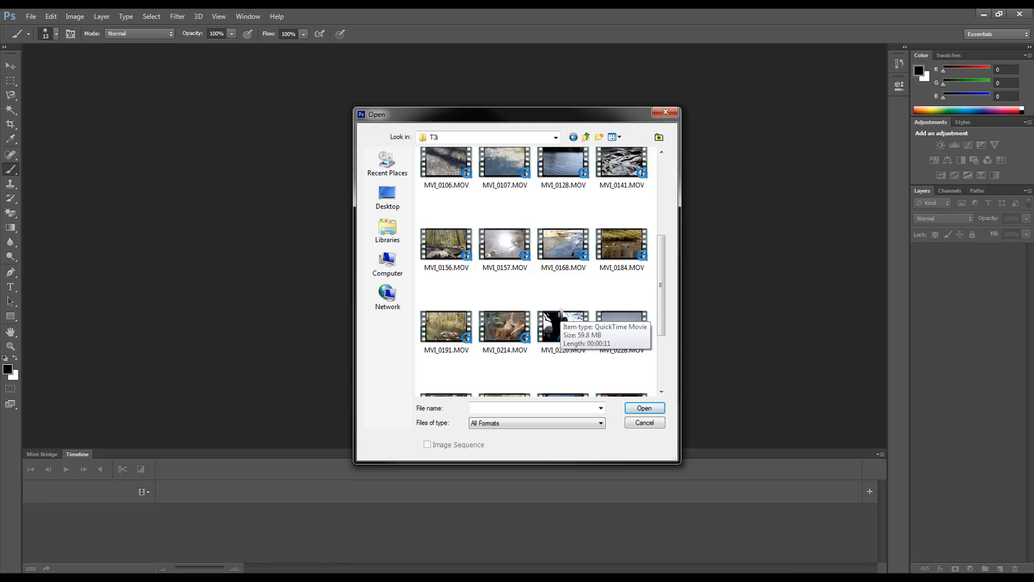
mouse_move(519, 285)
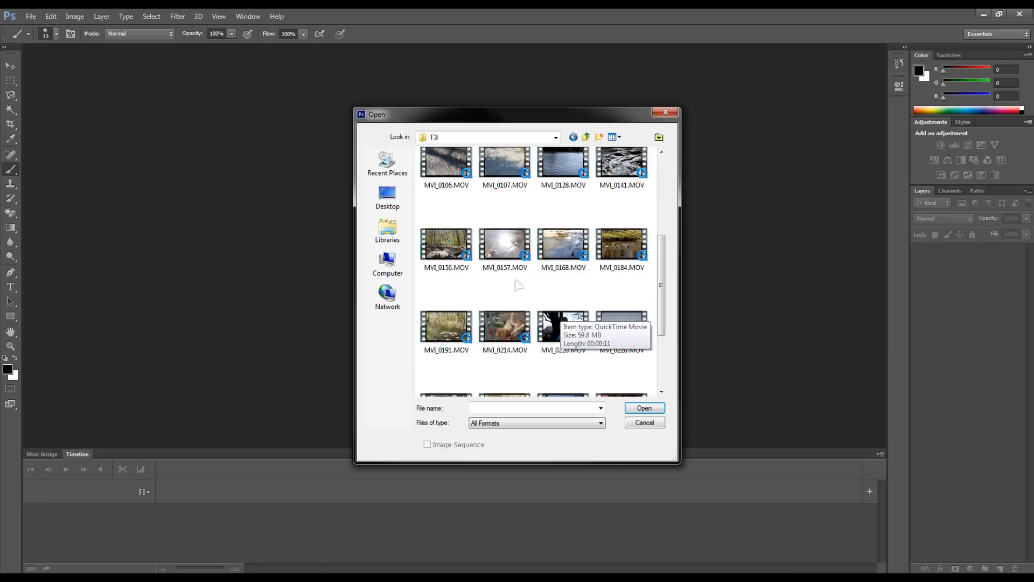
double_click(445, 244)
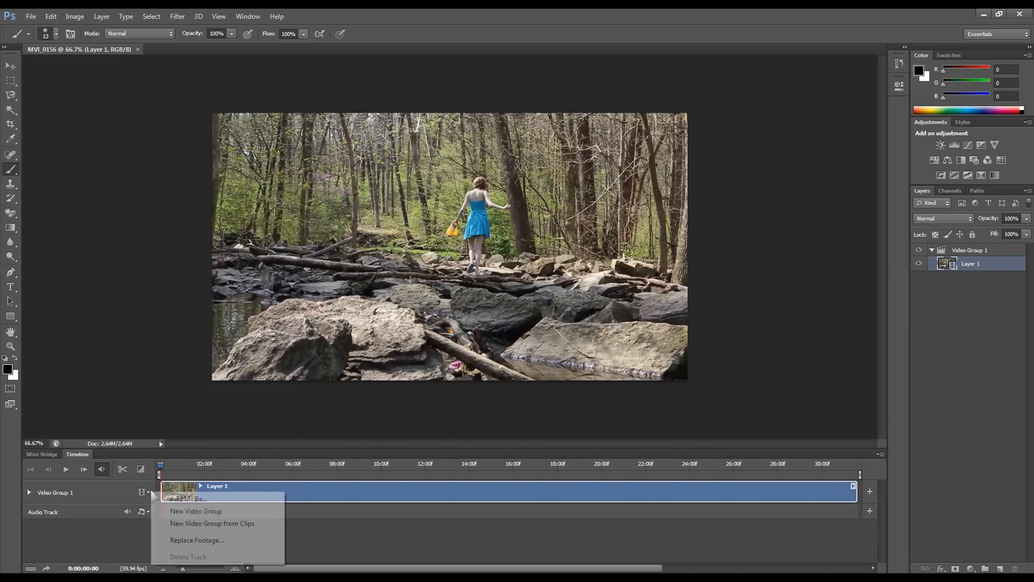
mouse_move(189, 498)
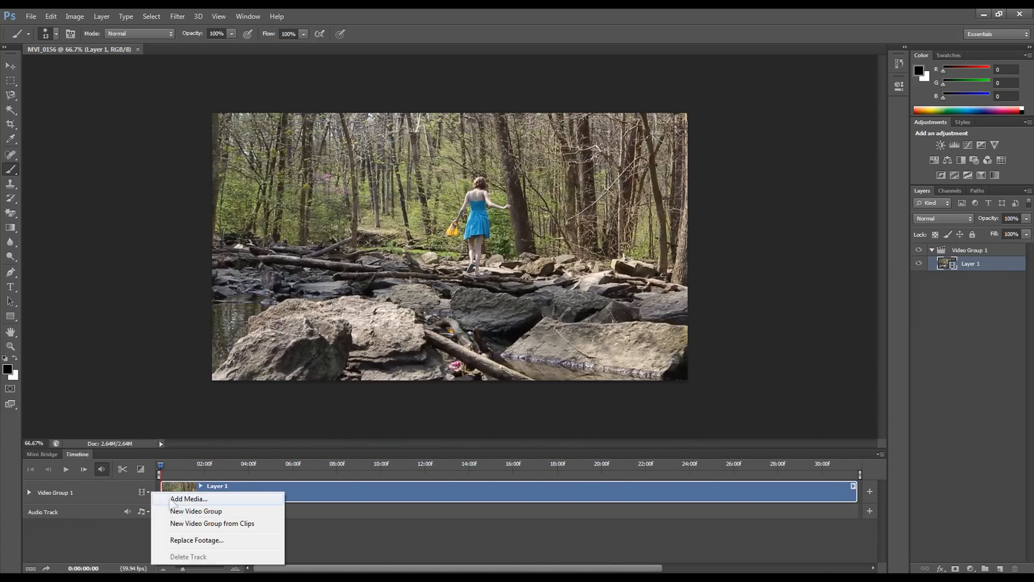
mouse_move(196, 512)
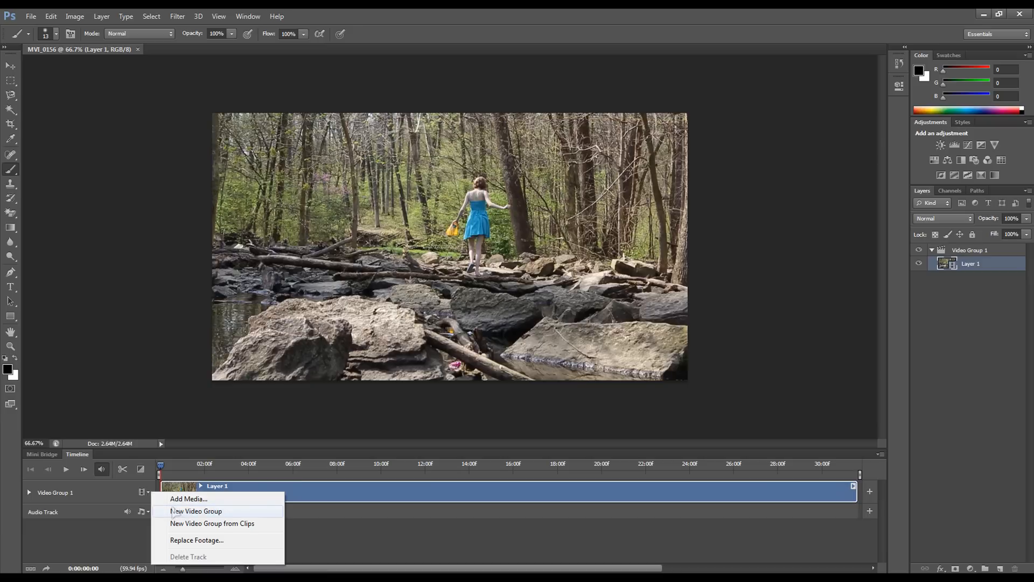
Step: Add an empty New Video Group track from the Timeline filmstrip dropdown
click(195, 512)
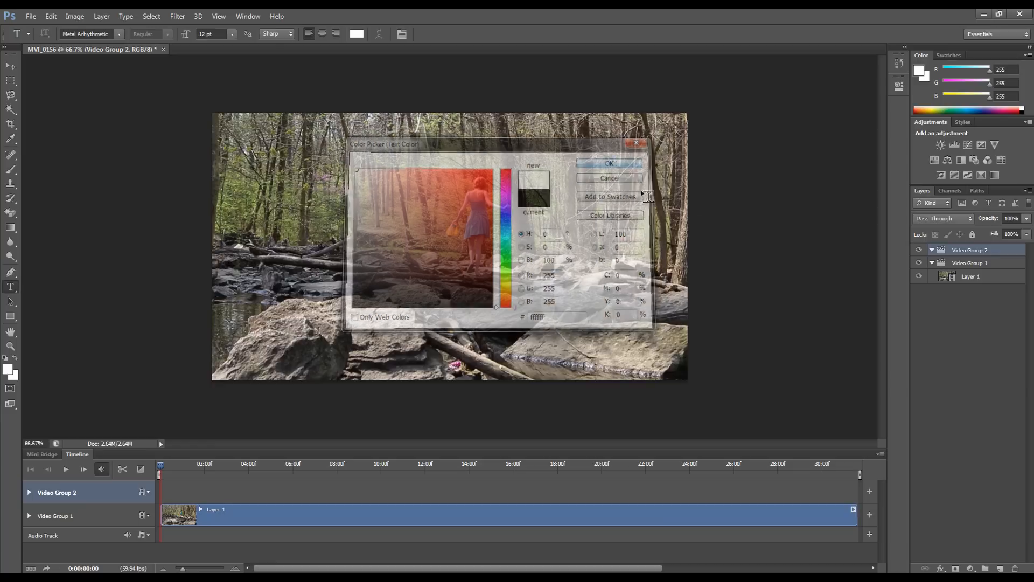
Step: Add the white title 'THIS ARE TEXT LOLOL' and shift its clip about two seconds later
click(610, 163)
text(THIS ARE TEXT LOLOL)
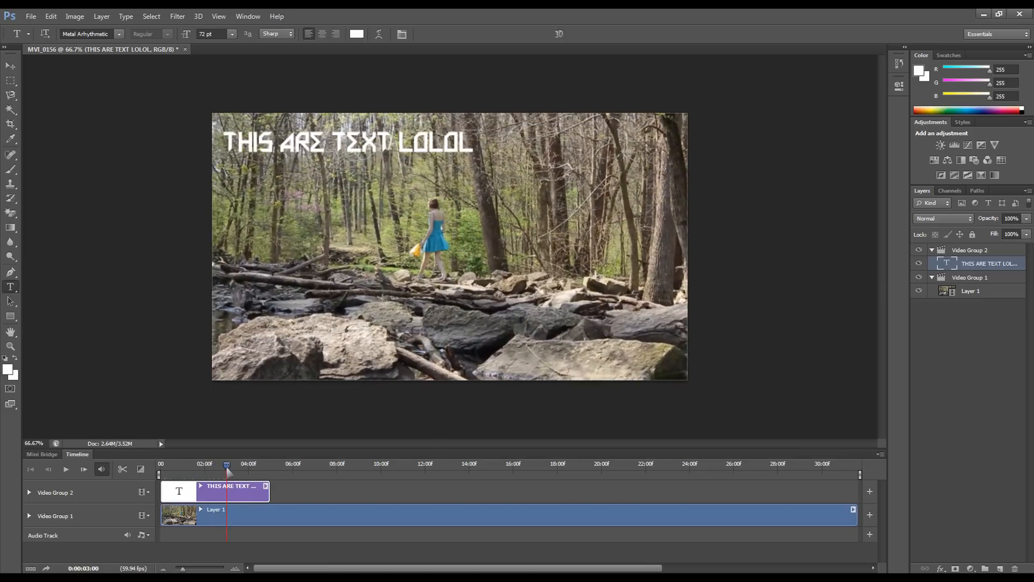
drag(232, 491, 287, 491)
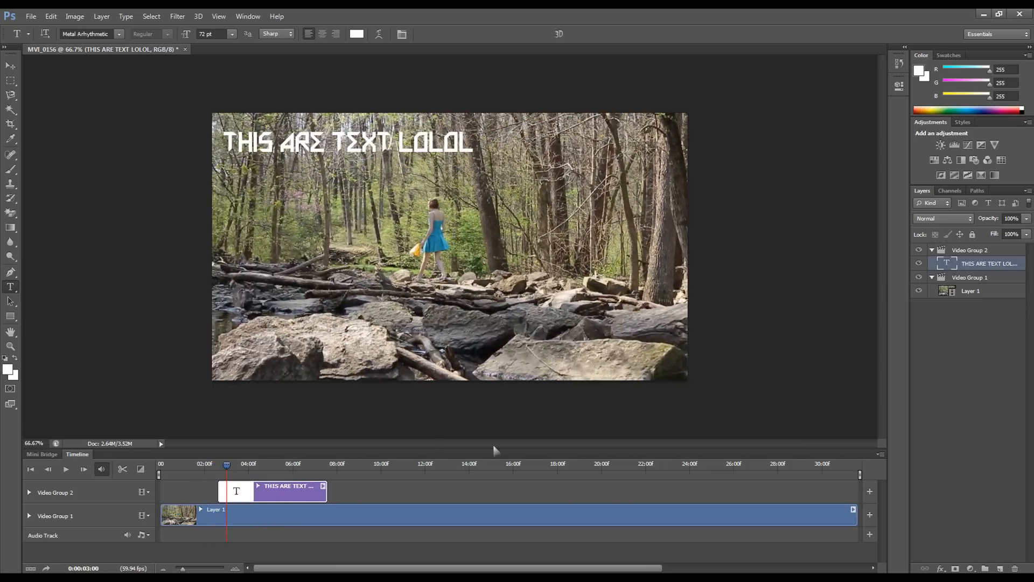
Step: Give the title layer a 7 px black outside Stroke through Blending Options
right_click(990, 263)
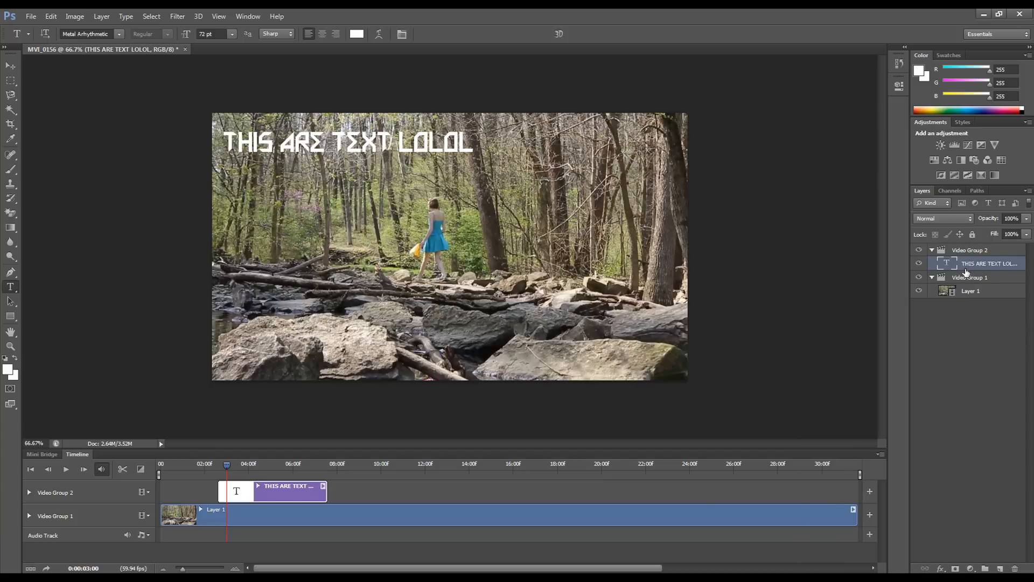
mouse_move(803, 165)
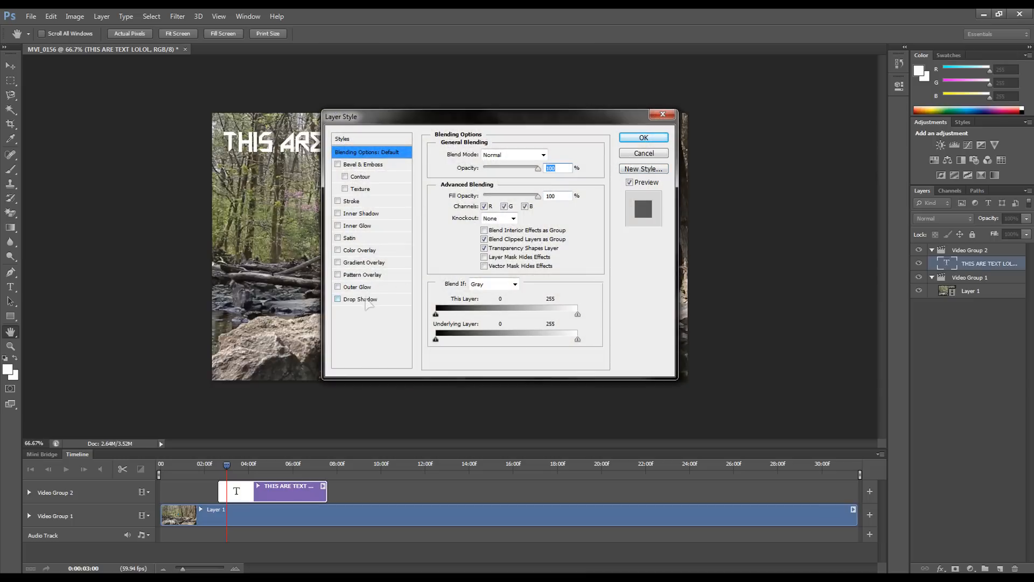
click(350, 200)
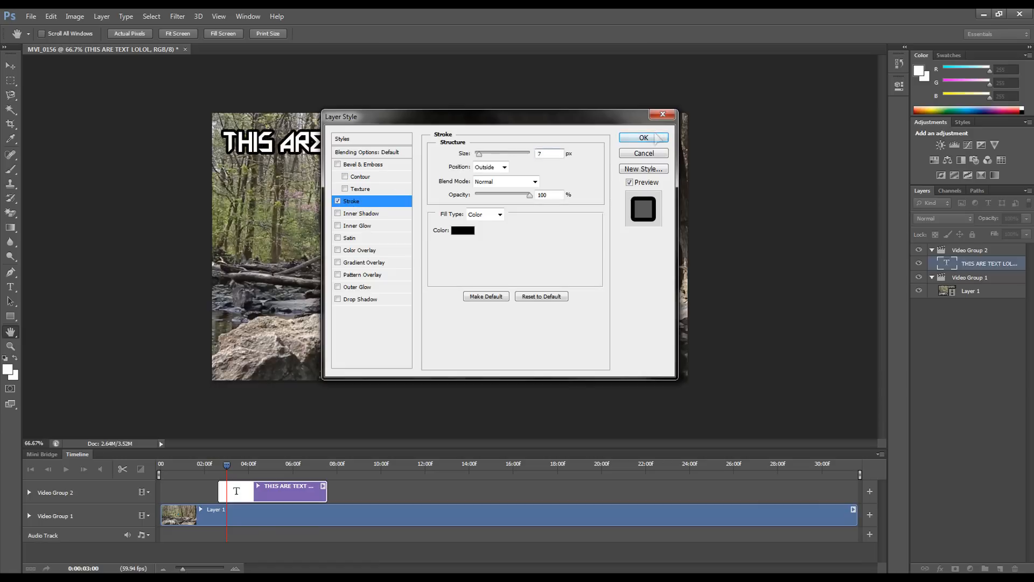
click(643, 138)
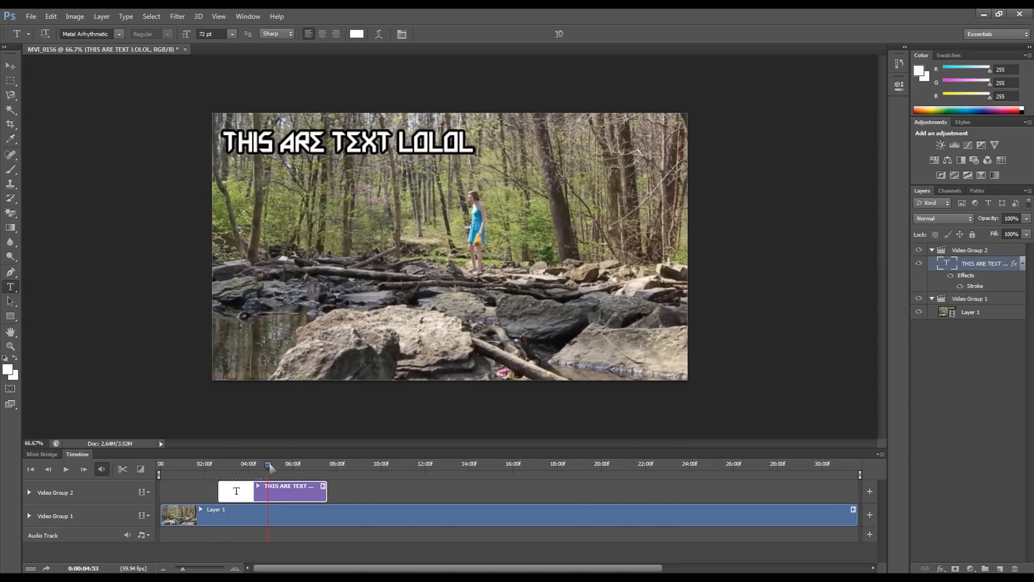
drag(268, 465, 314, 465)
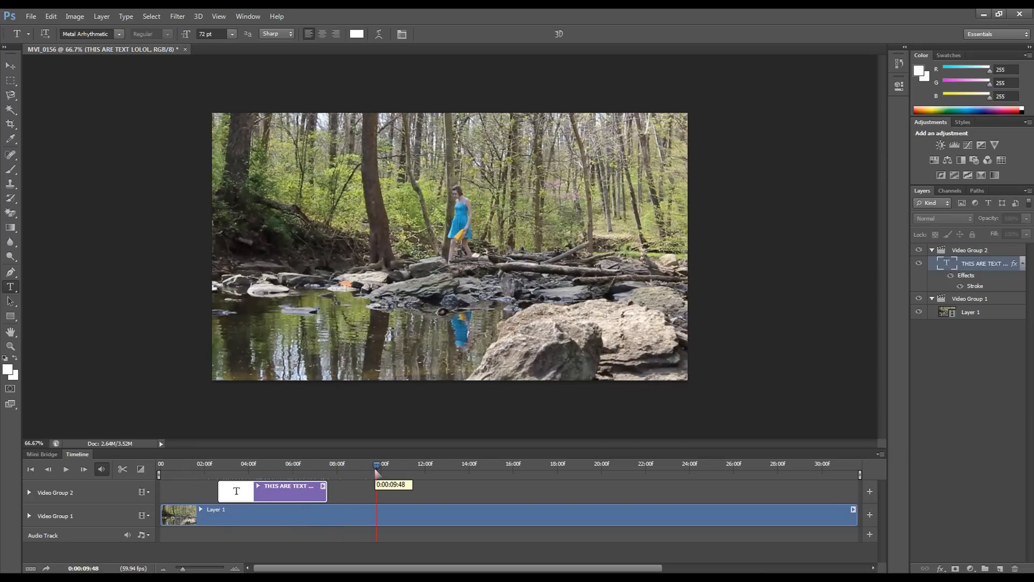
mouse_move(388, 449)
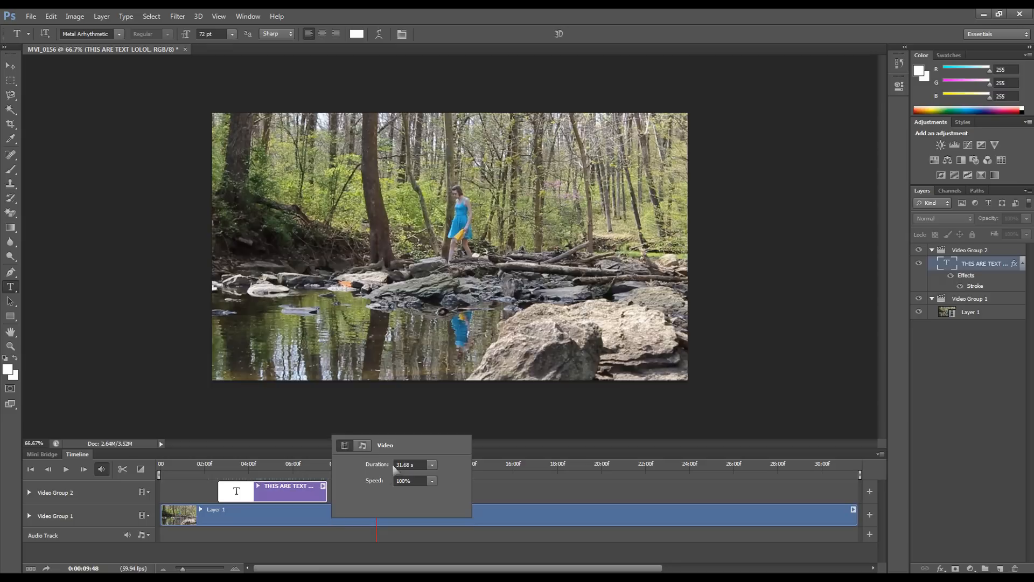
click(297, 309)
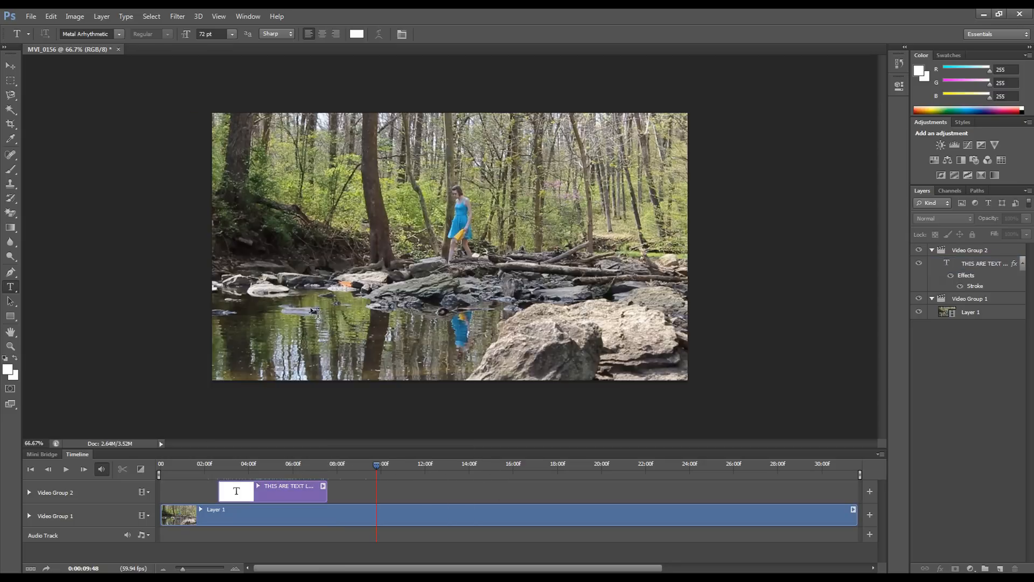
mouse_move(107, 179)
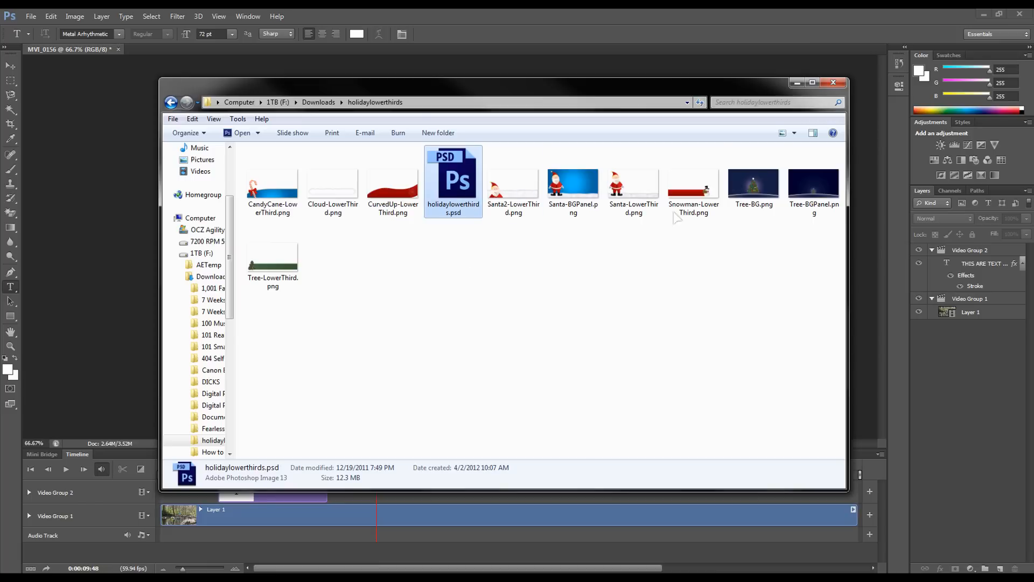
Step: Open holidaylowerthirds.psd from the Downloads folder in Photoshop
click(834, 82)
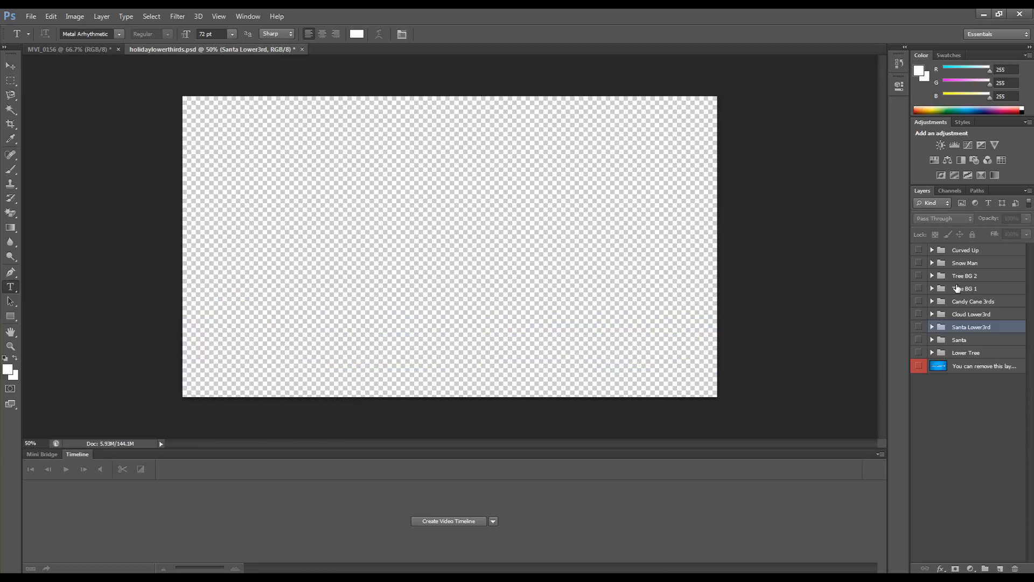
mouse_move(970, 352)
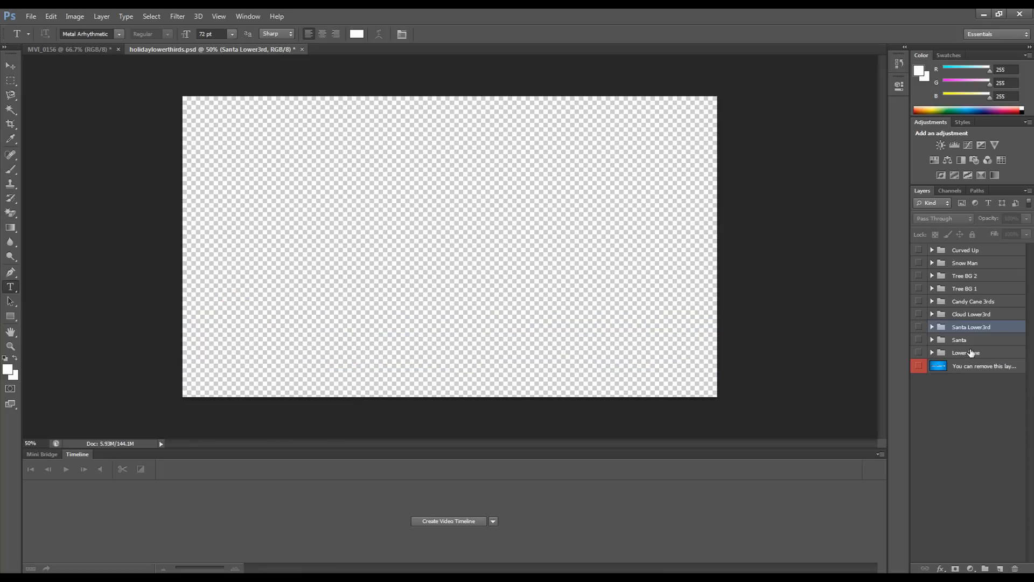
Step: Type large white 'PARK ADVENTURES' on the green bar and place it in the Lower Tree group
click(919, 352)
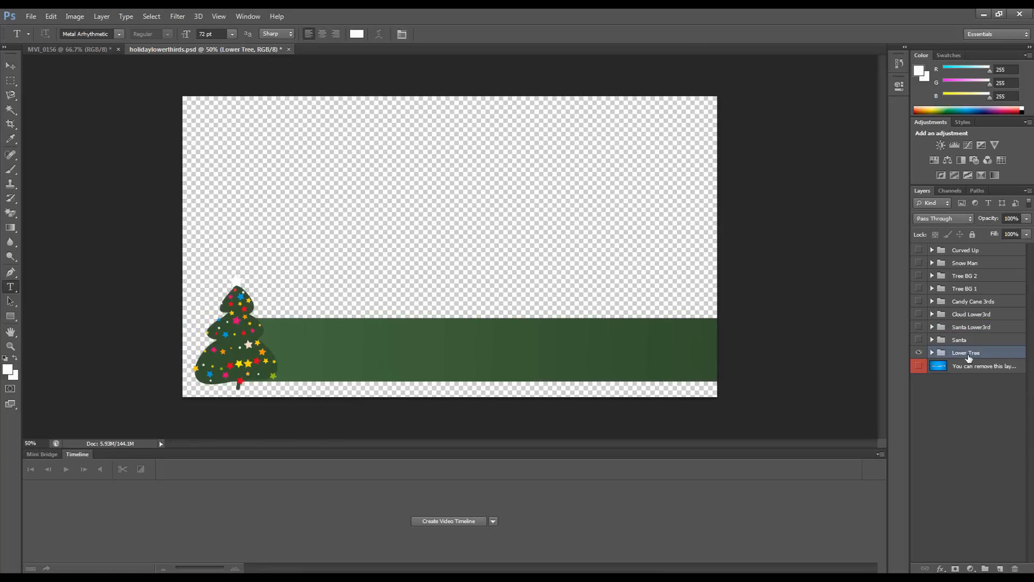
click(397, 347)
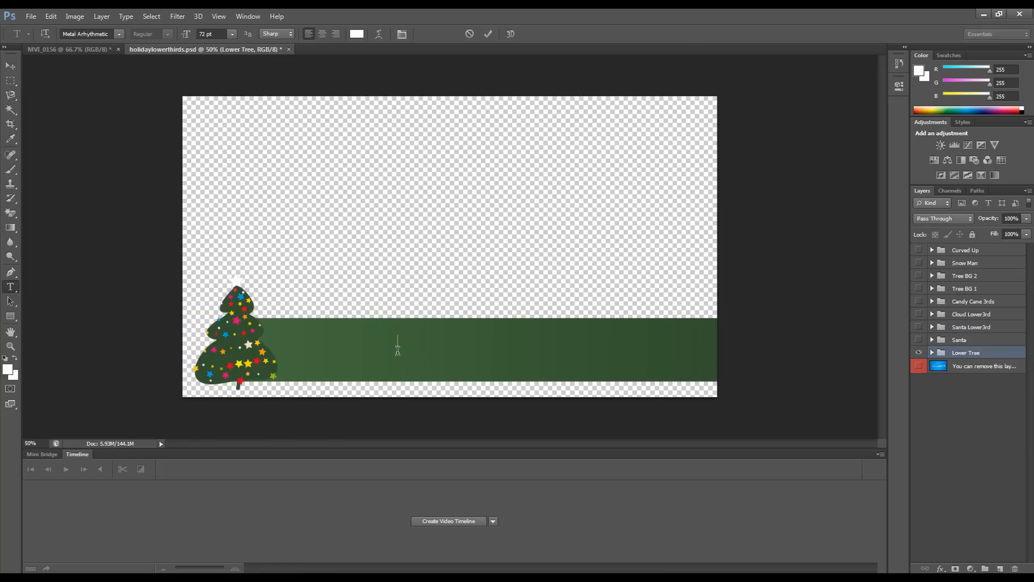
click(397, 350)
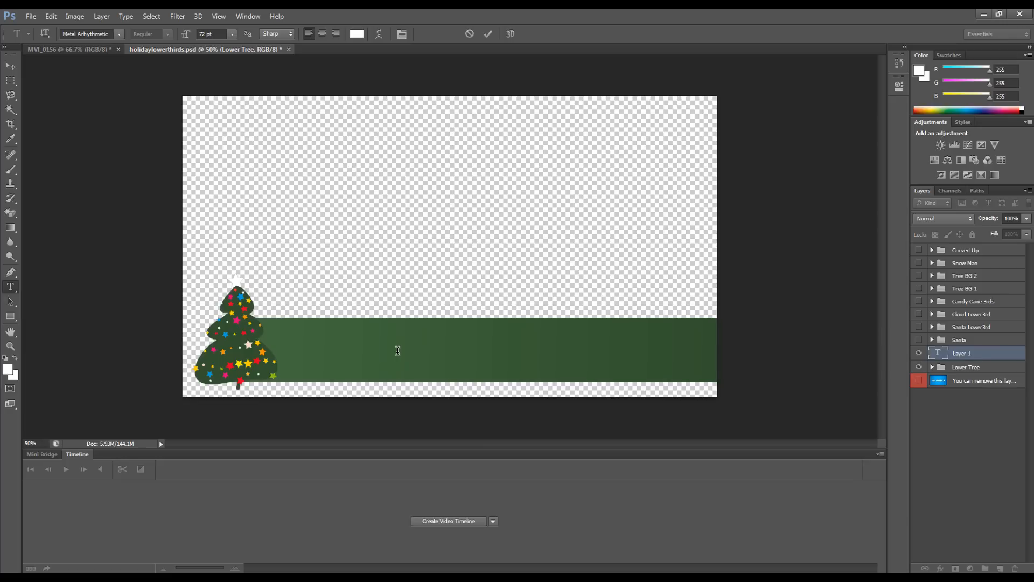
text(PARK ADVENTURES)
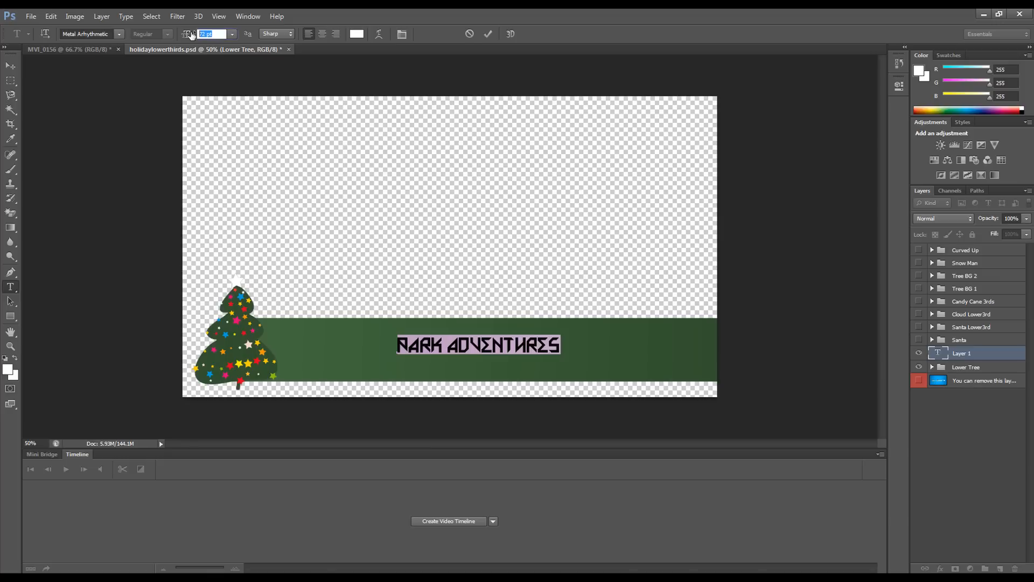
text(250)
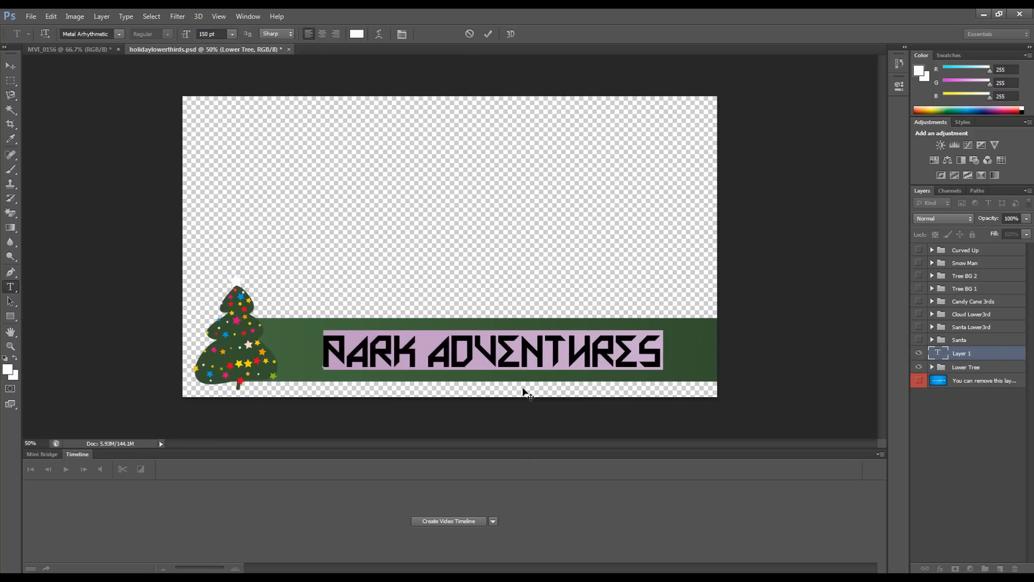
click(487, 34)
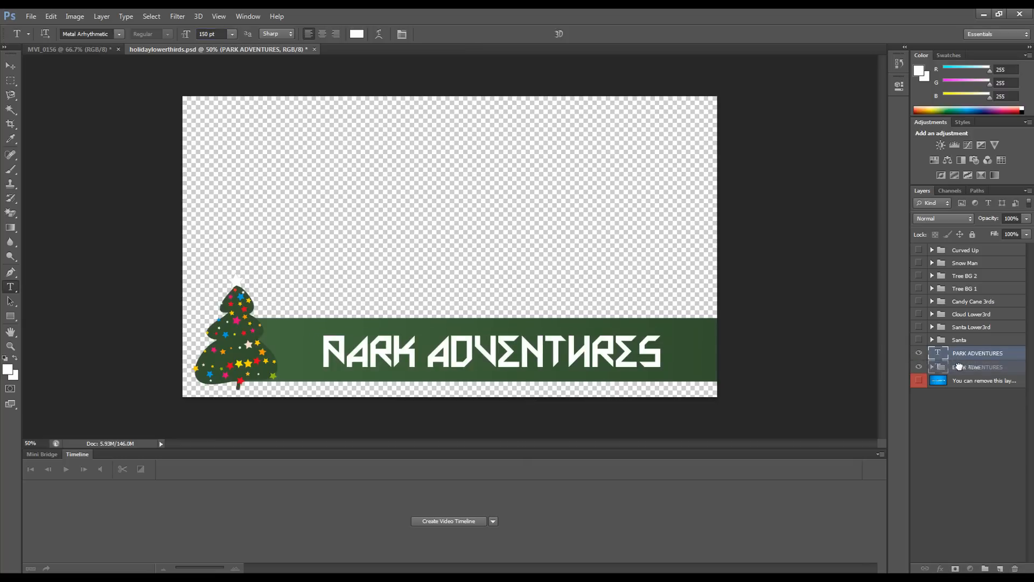
right_click(966, 367)
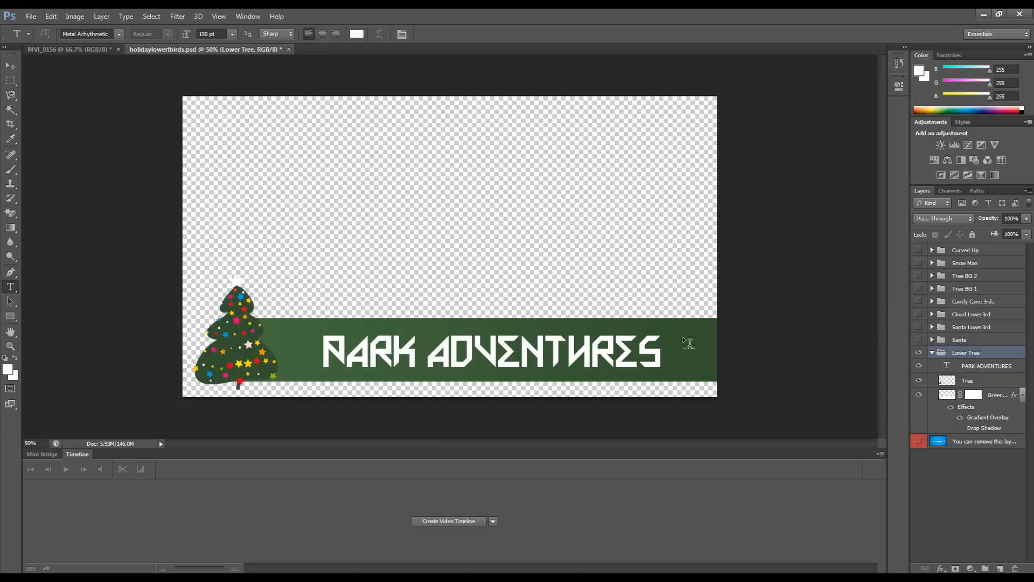
Step: Bring the lower third into MVI_0156 as Layer 2 on a new Video Group 3
click(50, 15)
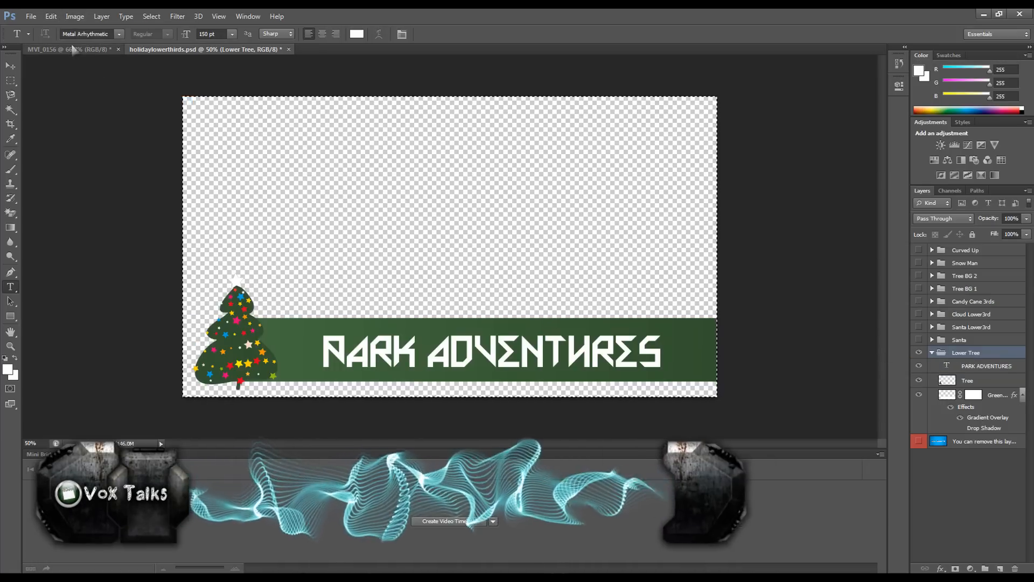
click(65, 49)
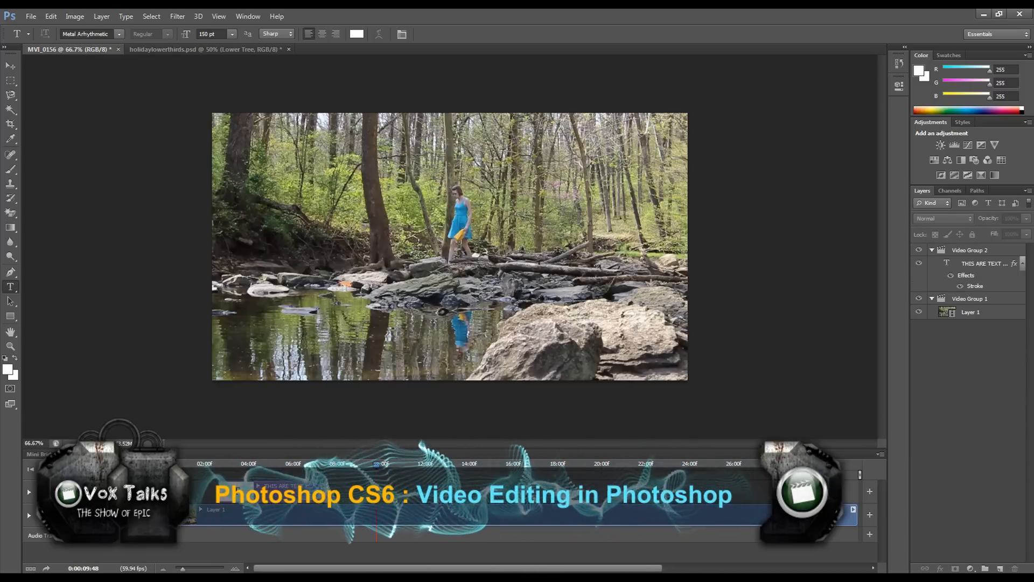
right_click(218, 509)
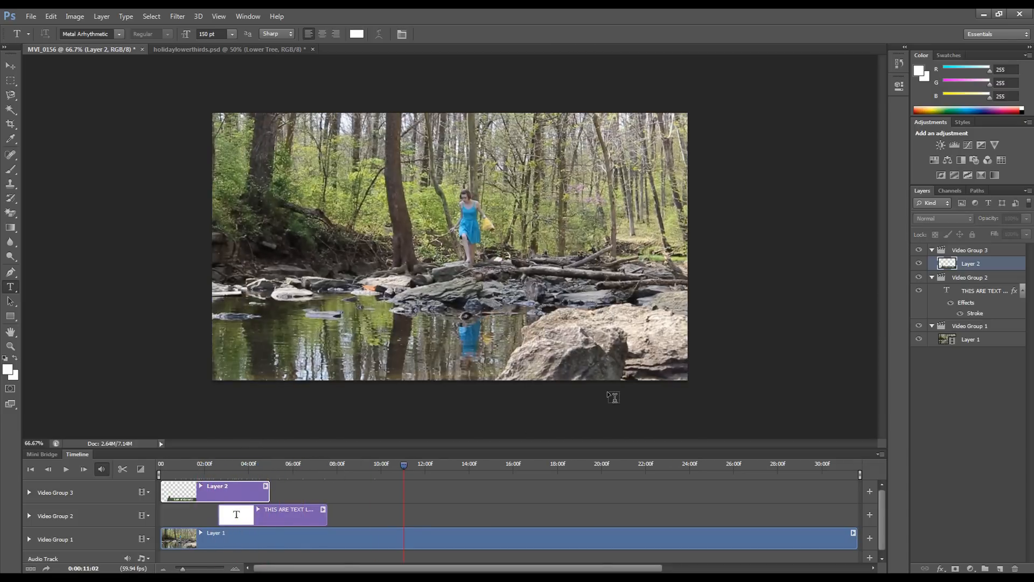
mouse_move(603, 391)
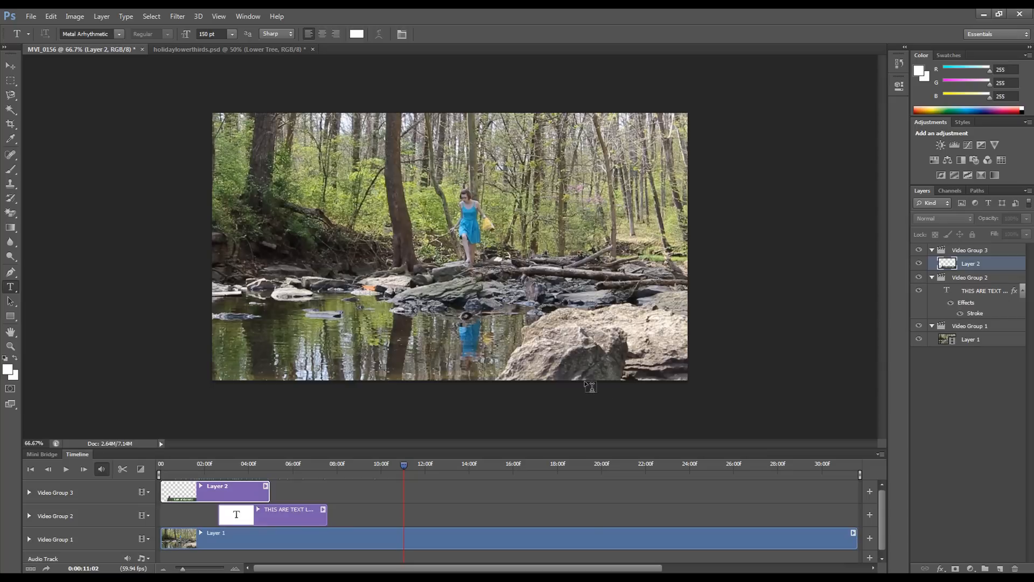
mouse_move(564, 465)
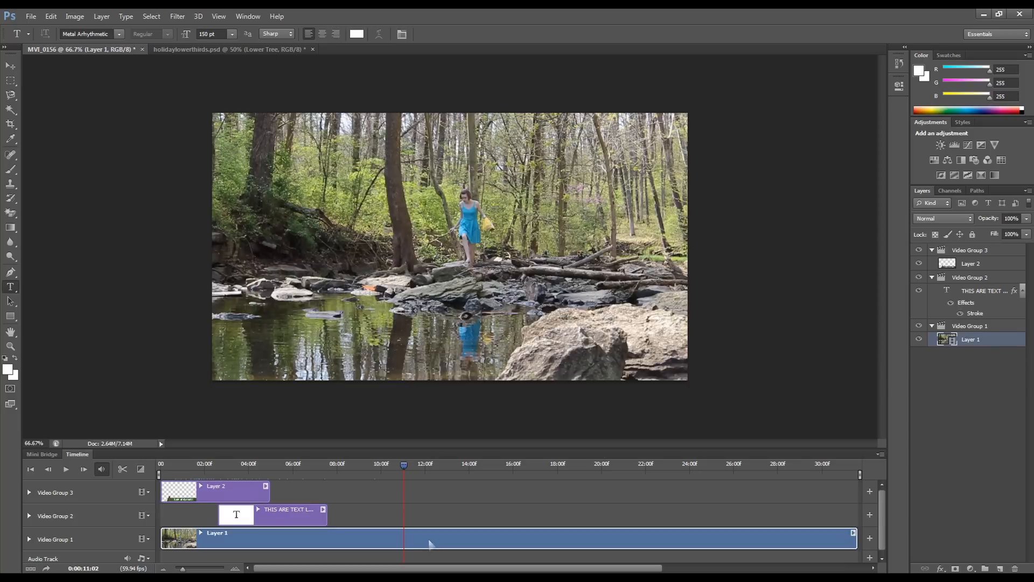
Step: Add Brightness/Contrast with lower brightness and Hue/Saturation with boosted saturation and slight hue shift
click(941, 144)
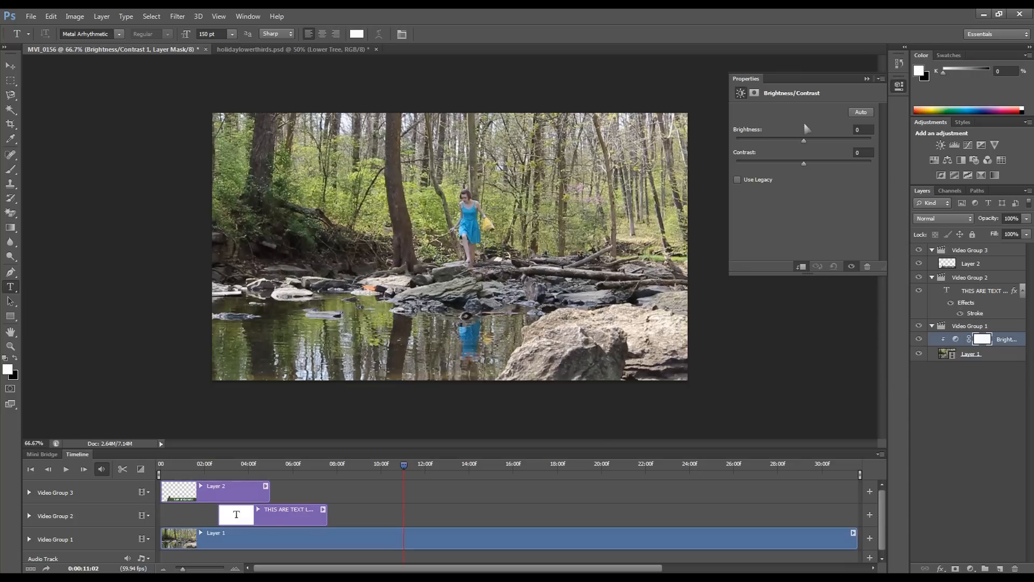
drag(803, 141, 796, 140)
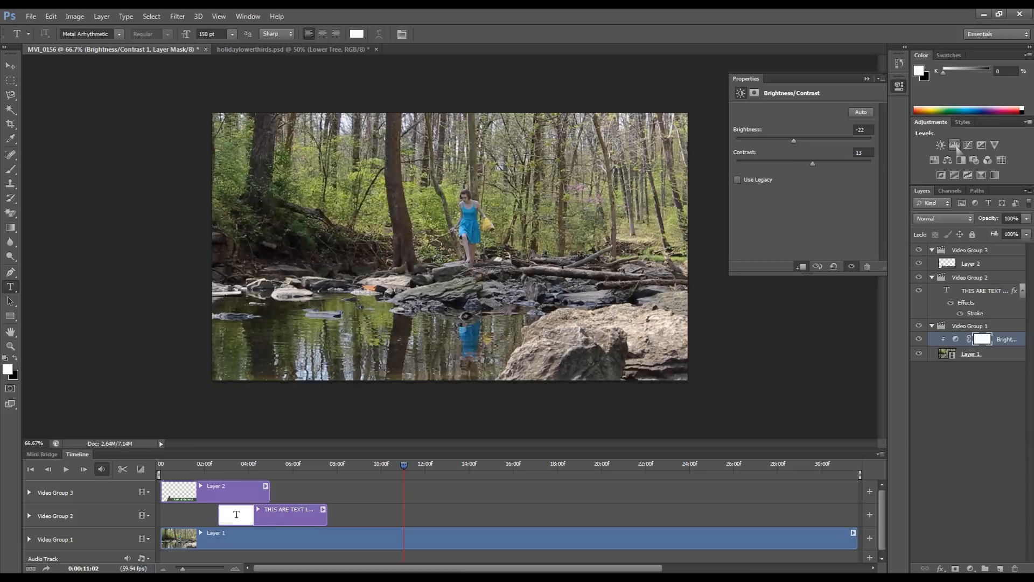
click(955, 145)
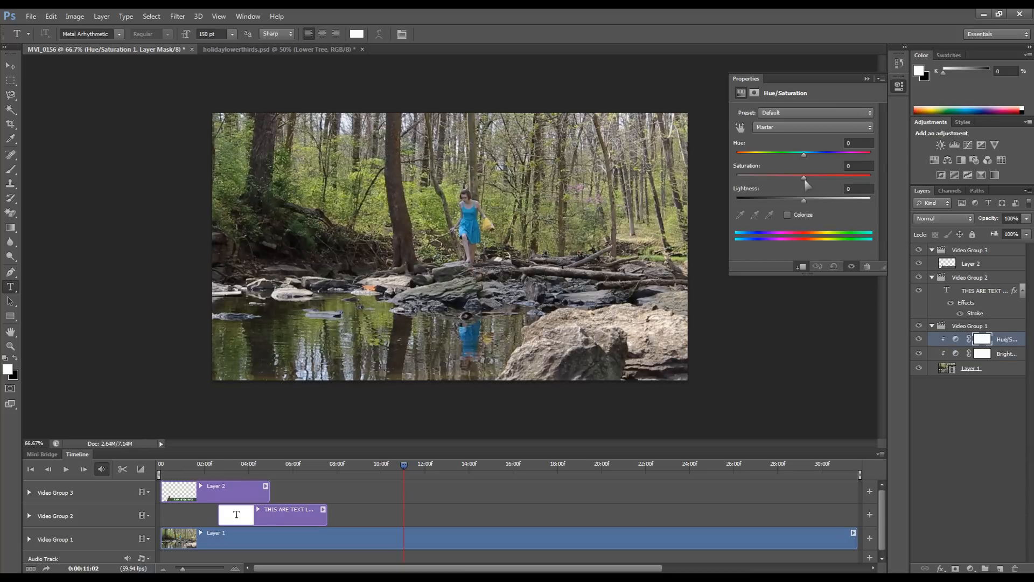
drag(803, 176, 816, 176)
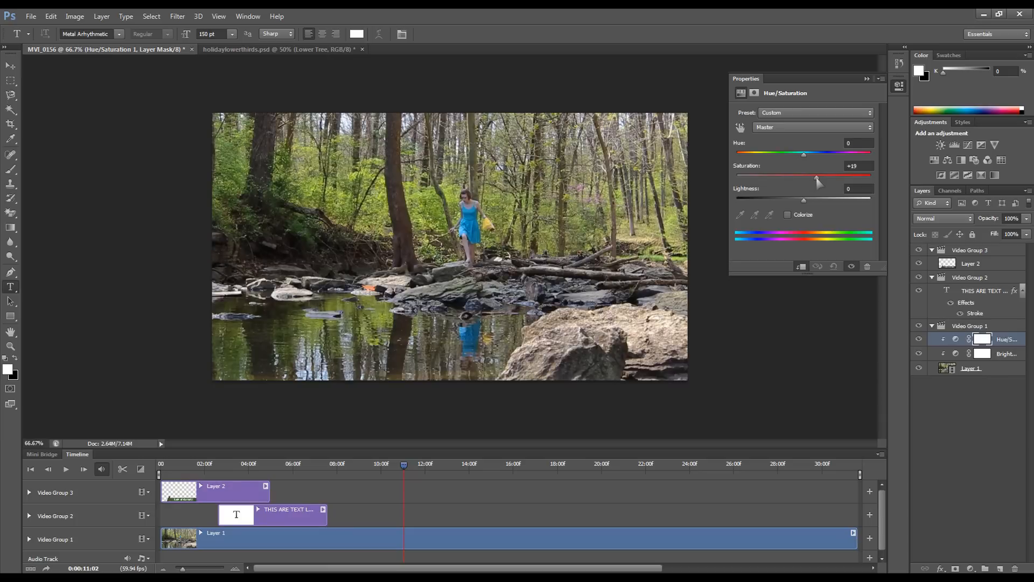
drag(803, 152, 810, 153)
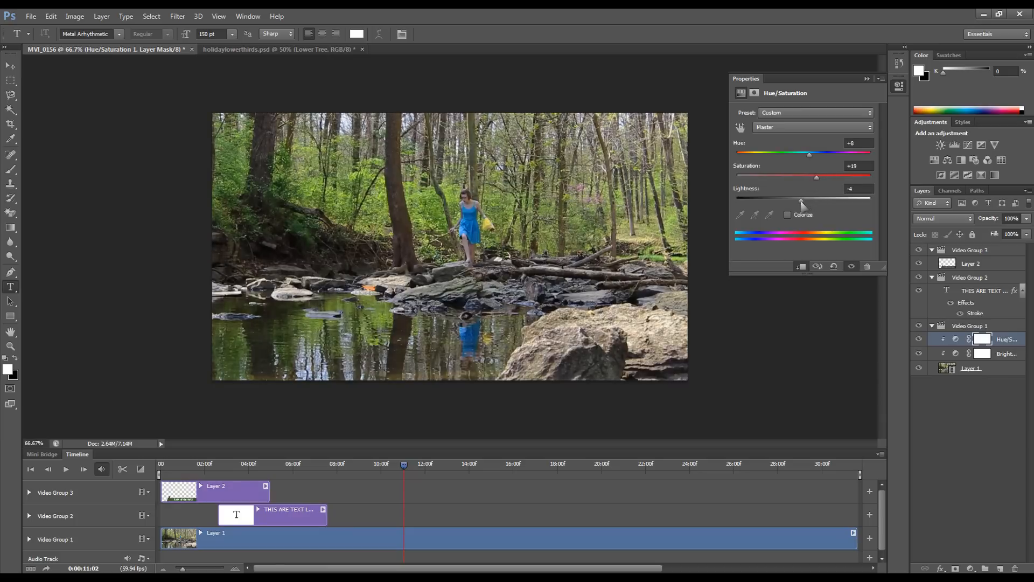
drag(817, 176, 823, 177)
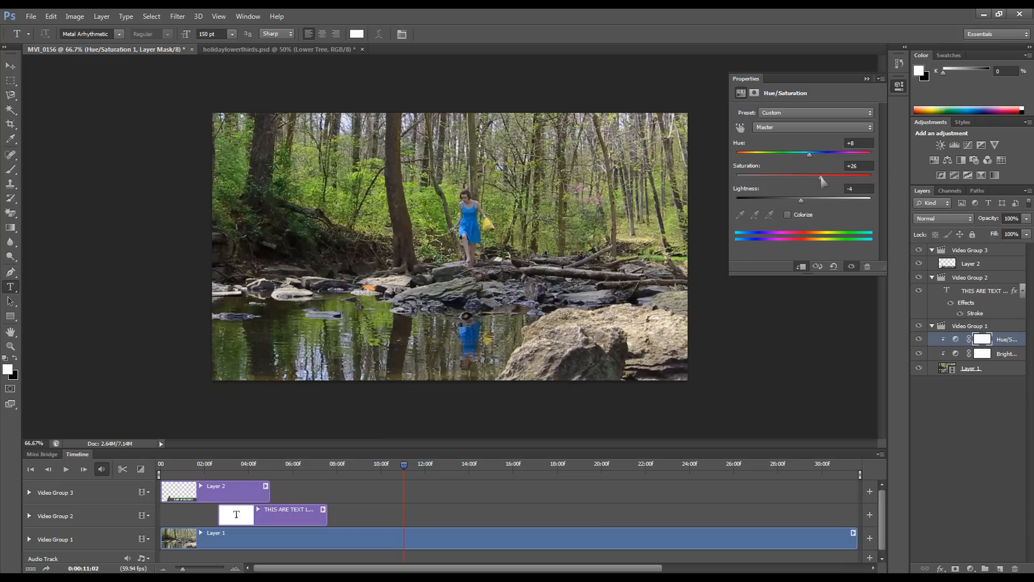
Step: Add a second Brightness/Contrast that darkens and raises contrast, then hide it
click(1006, 338)
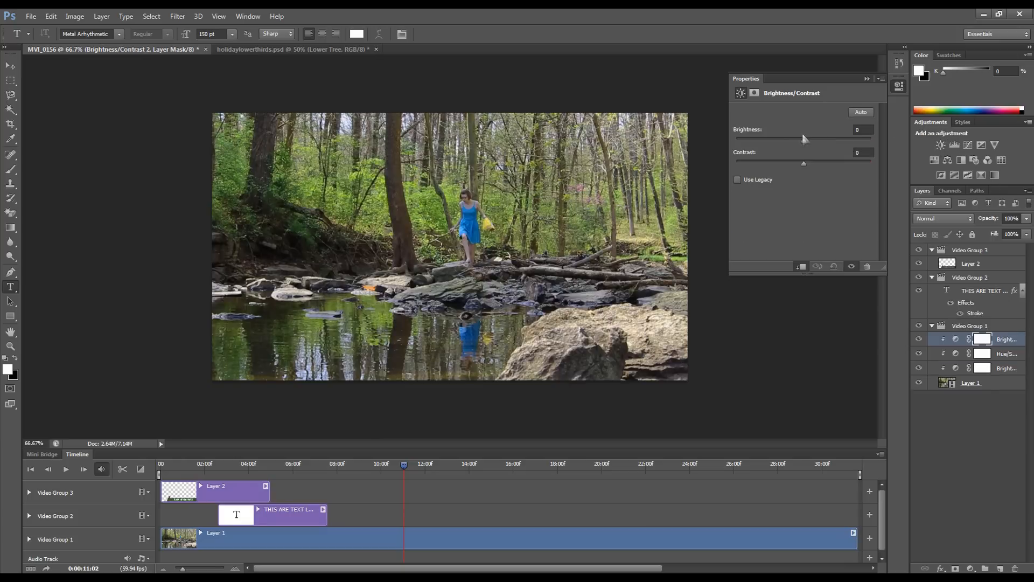
drag(806, 138, 802, 144)
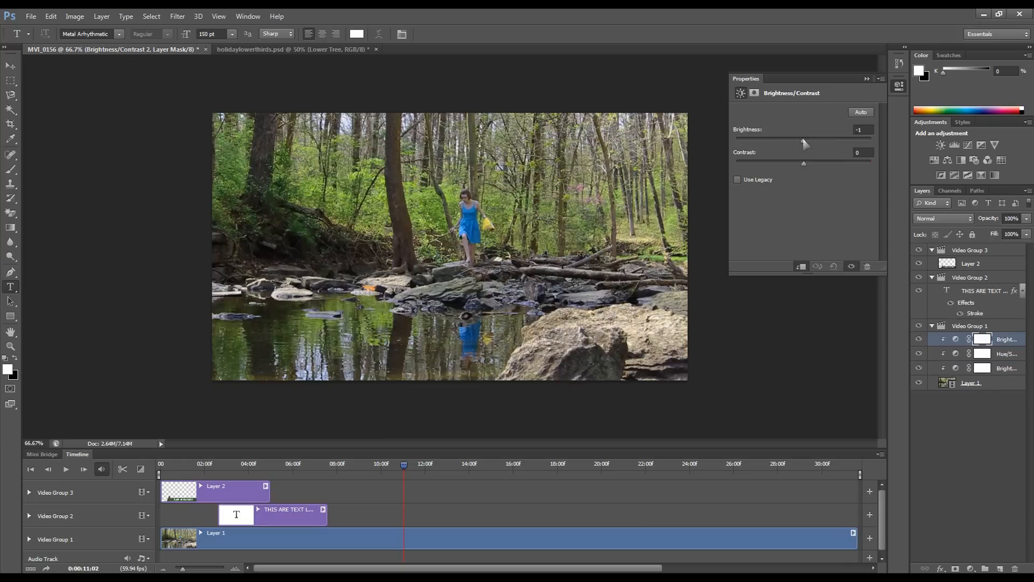
drag(805, 144, 799, 145)
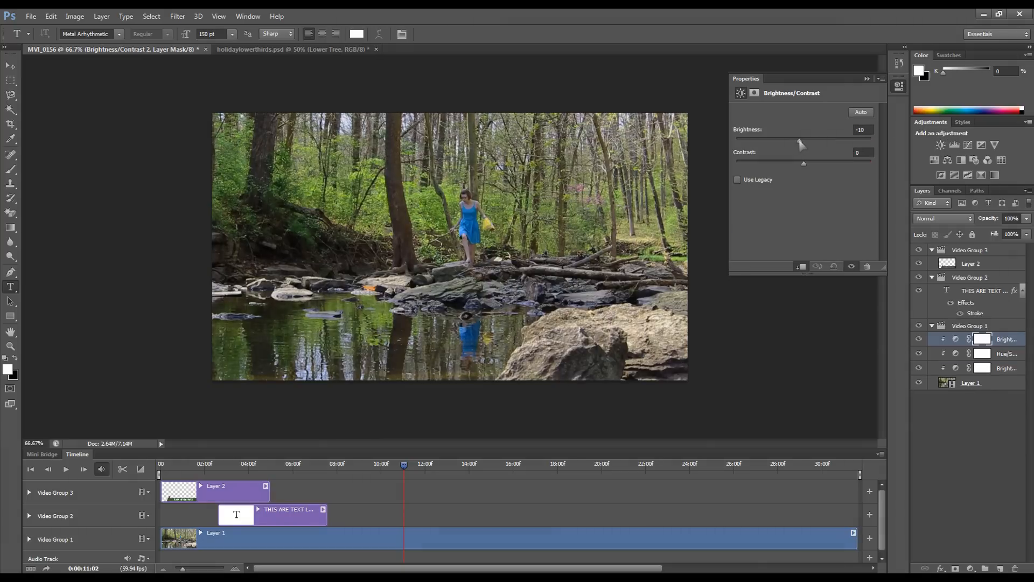
drag(803, 163, 812, 162)
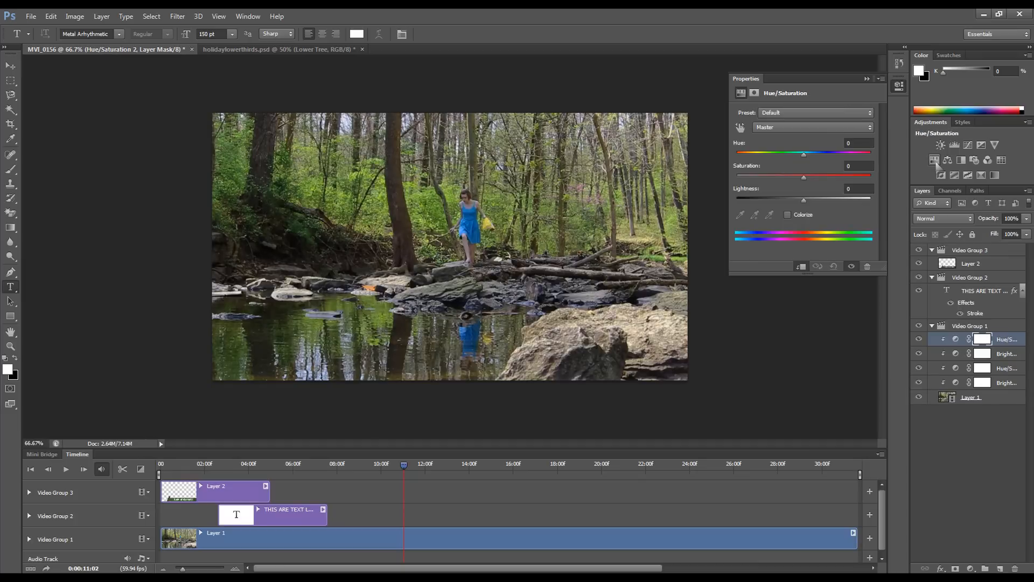
mouse_move(935, 161)
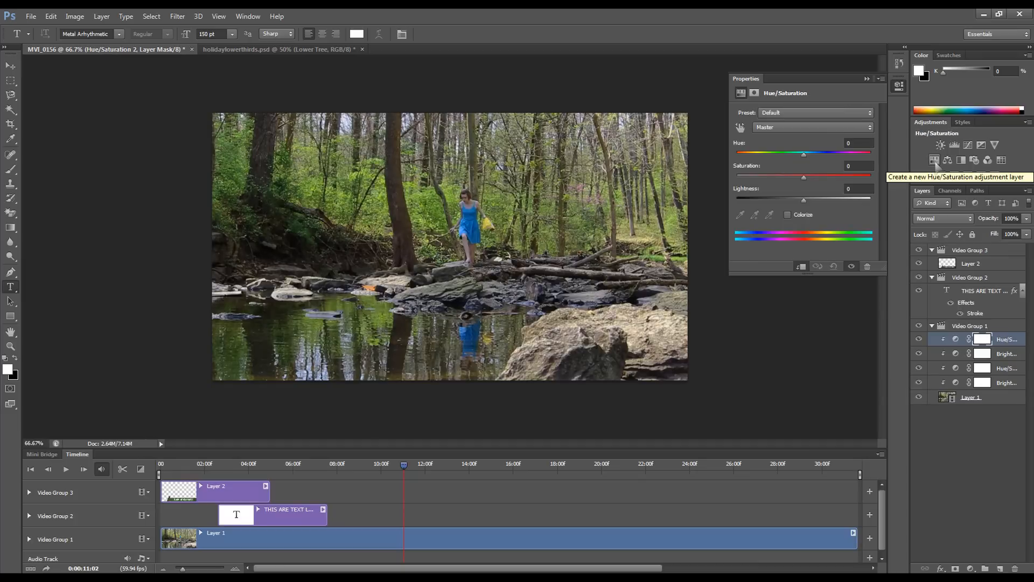
mouse_move(964, 388)
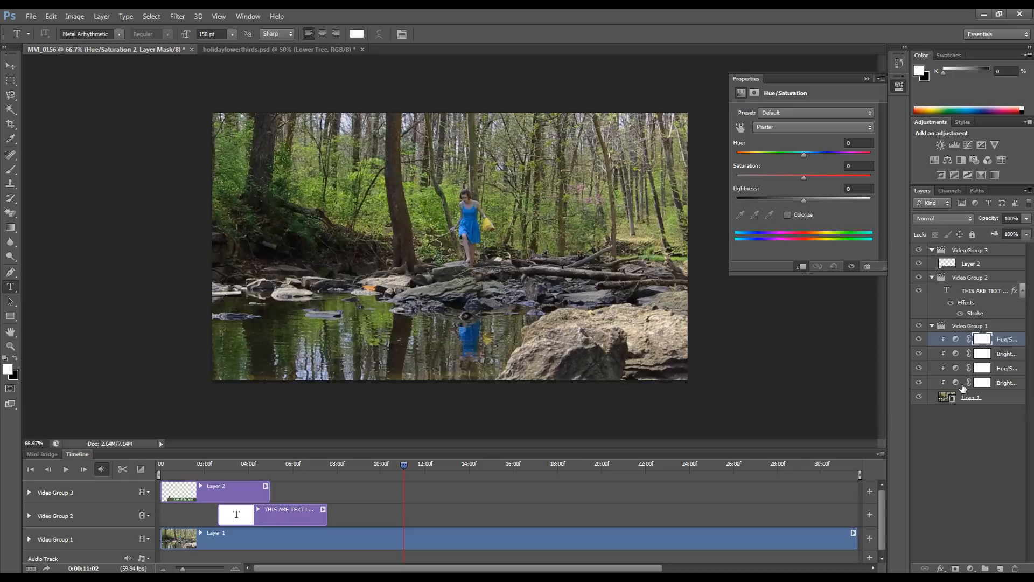
click(1006, 382)
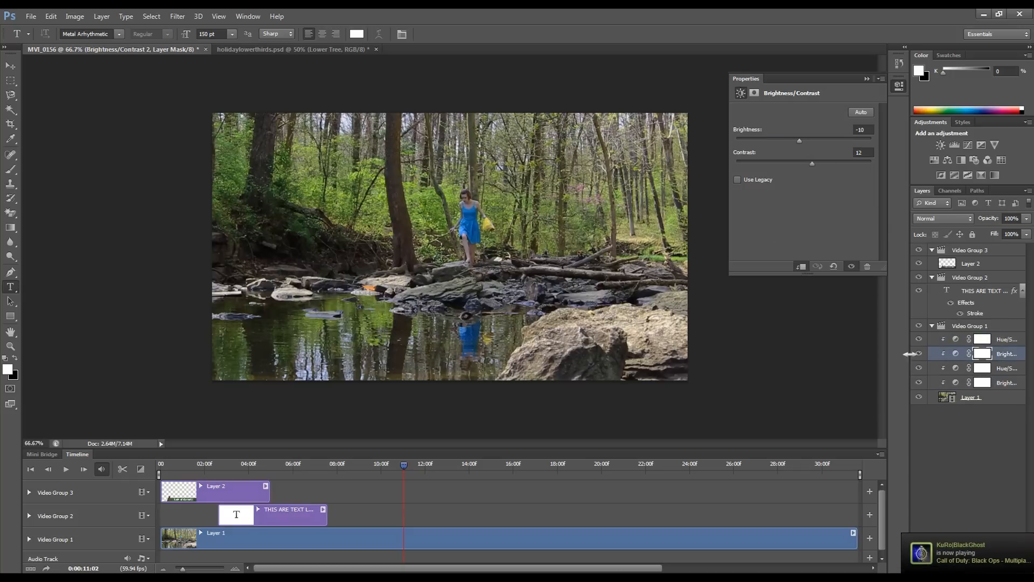
click(1006, 368)
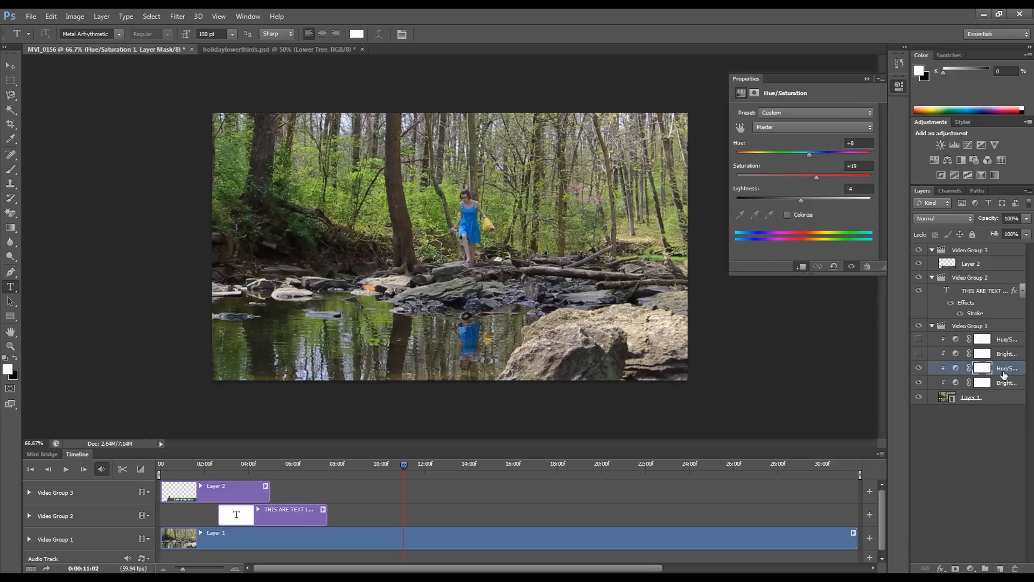
click(1005, 382)
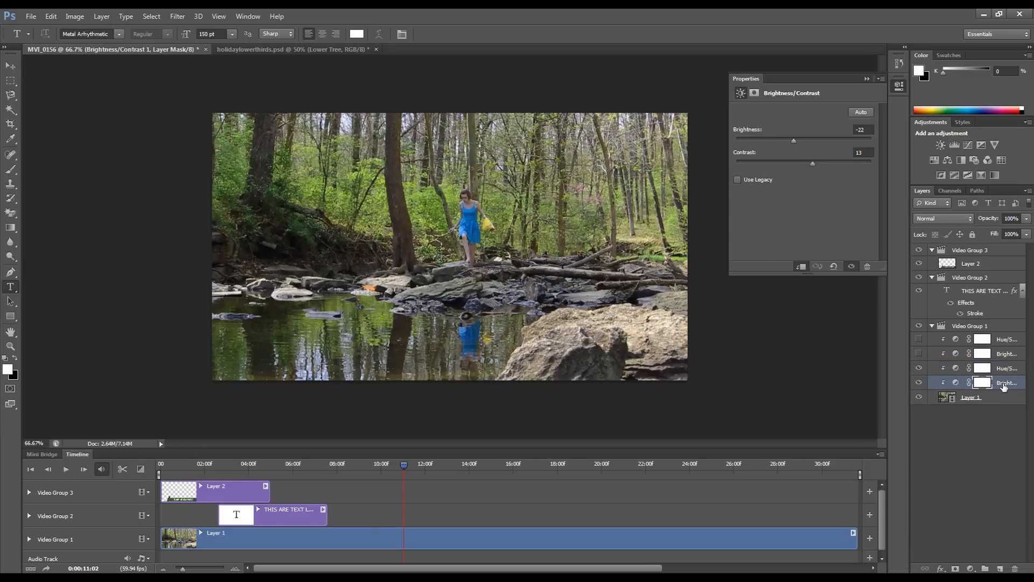
mouse_move(954, 145)
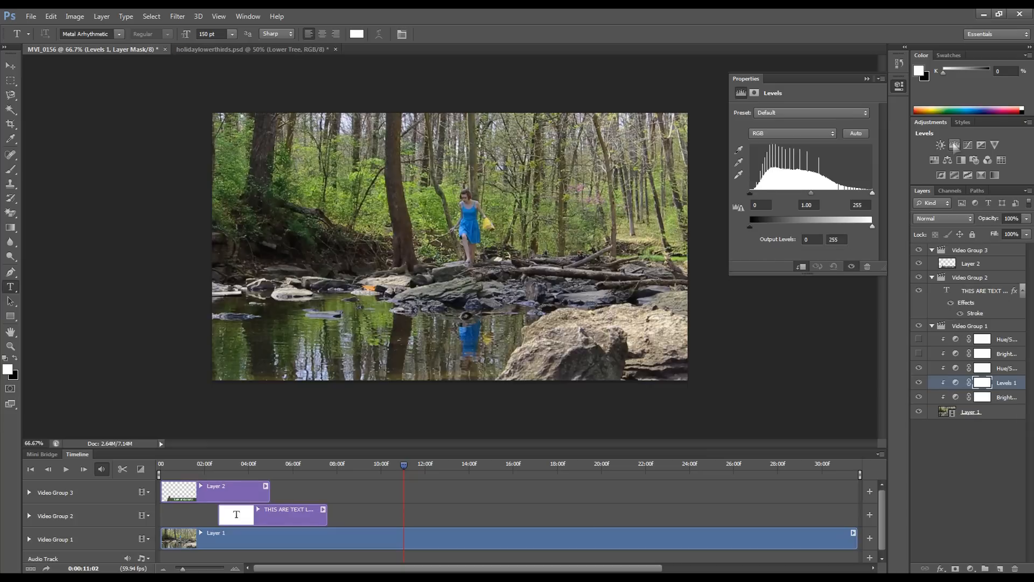
Step: Add a Curves adjustment layer with a default curve above Levels 1
click(969, 145)
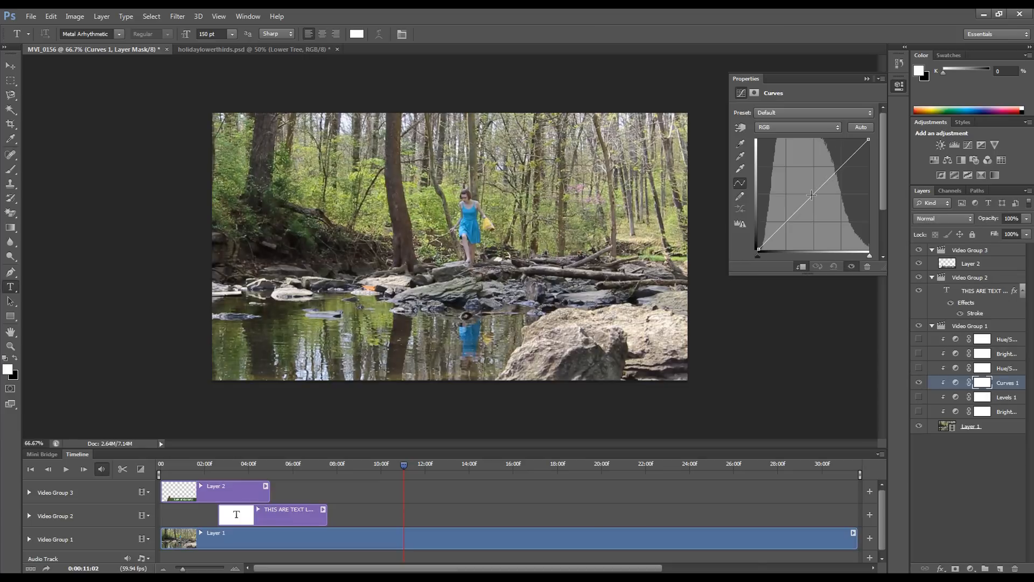
Step: Adjust the Curves RGB, Red and Green channels, and raise the Blue curve to cool the footage
drag(812, 195, 816, 201)
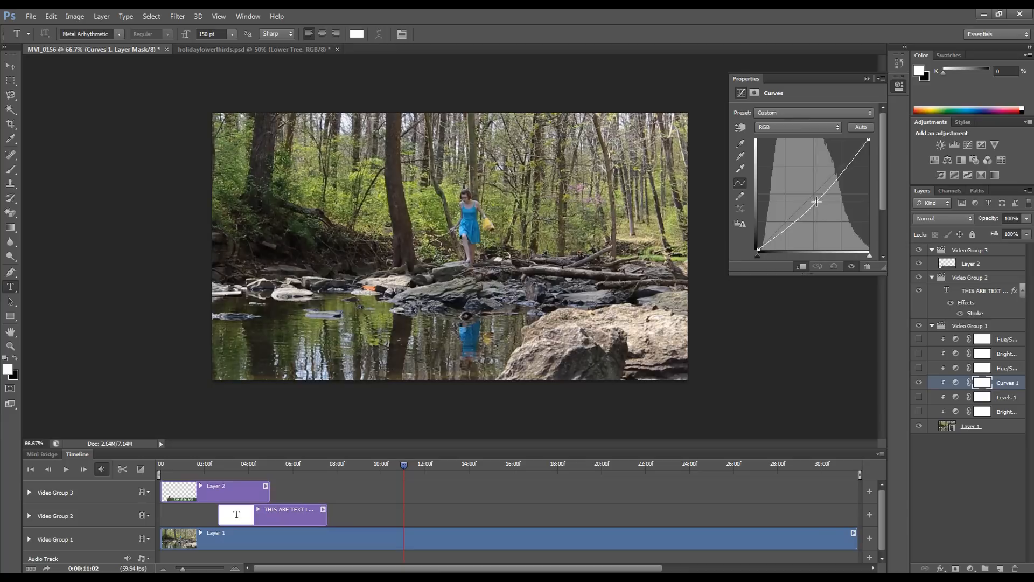
click(796, 127)
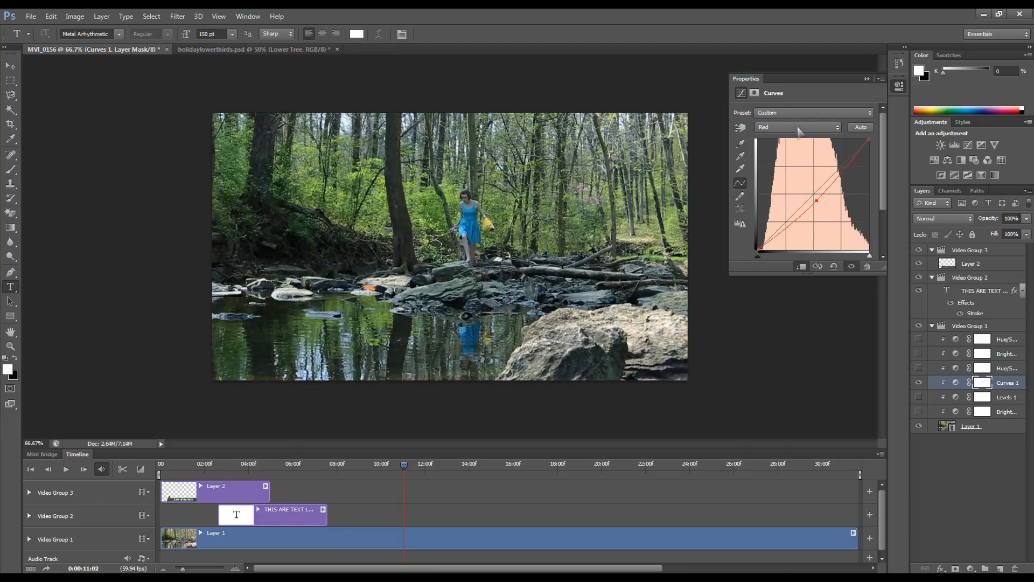
click(797, 126)
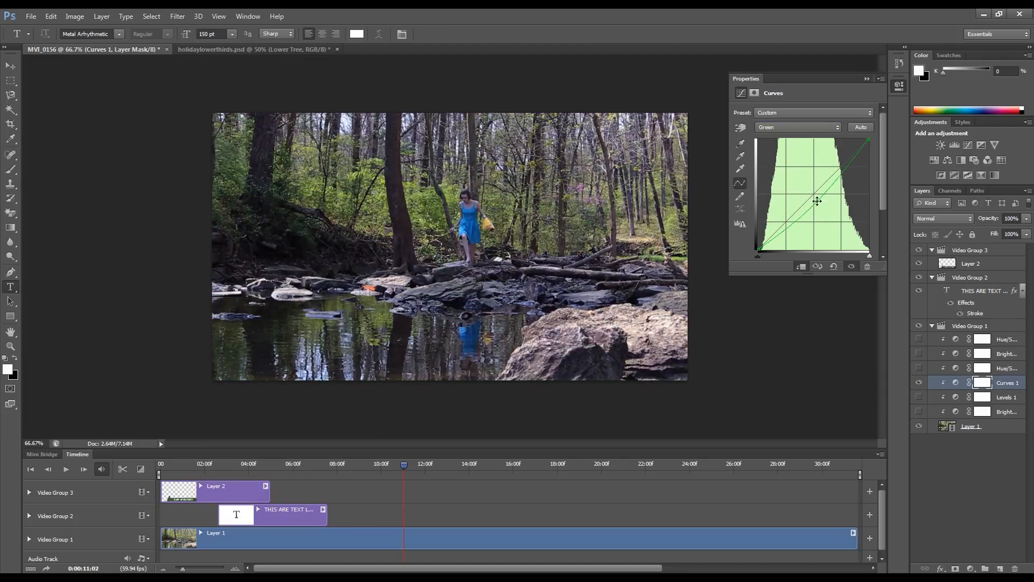
click(798, 127)
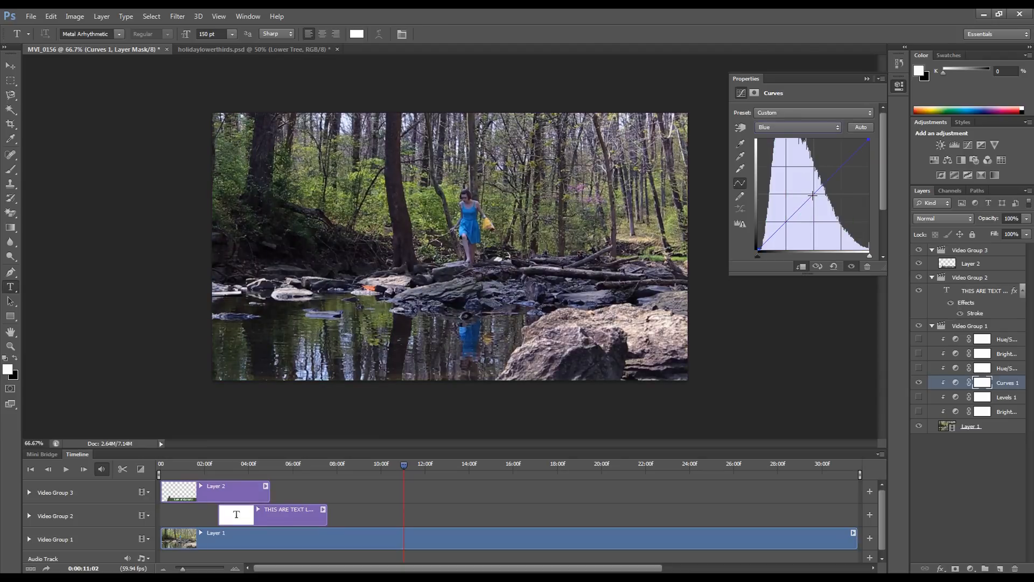
drag(813, 197, 777, 223)
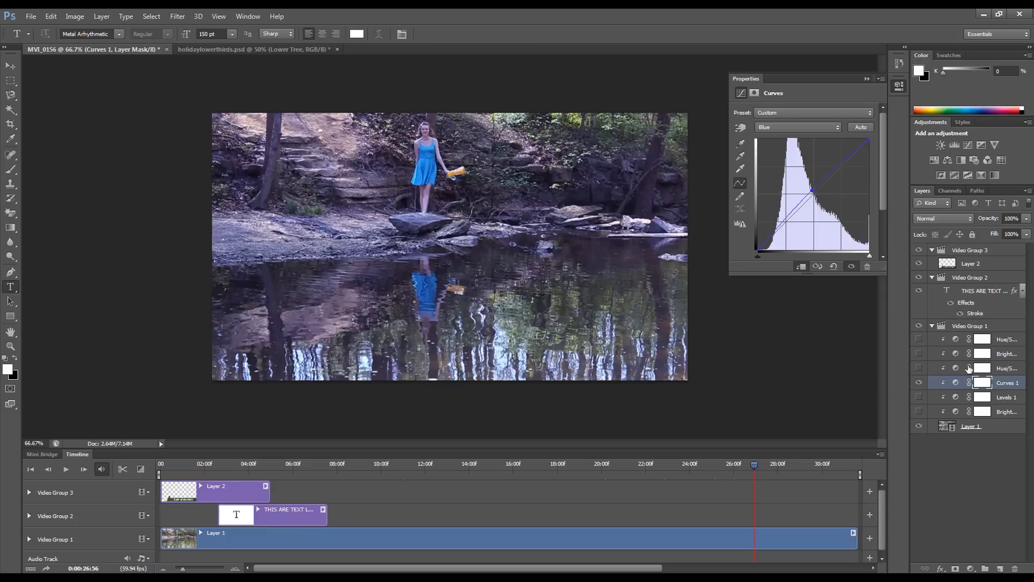
Step: Bring up Save As for MVI_0156.psd, check the PSD format, then cancel without saving
click(30, 15)
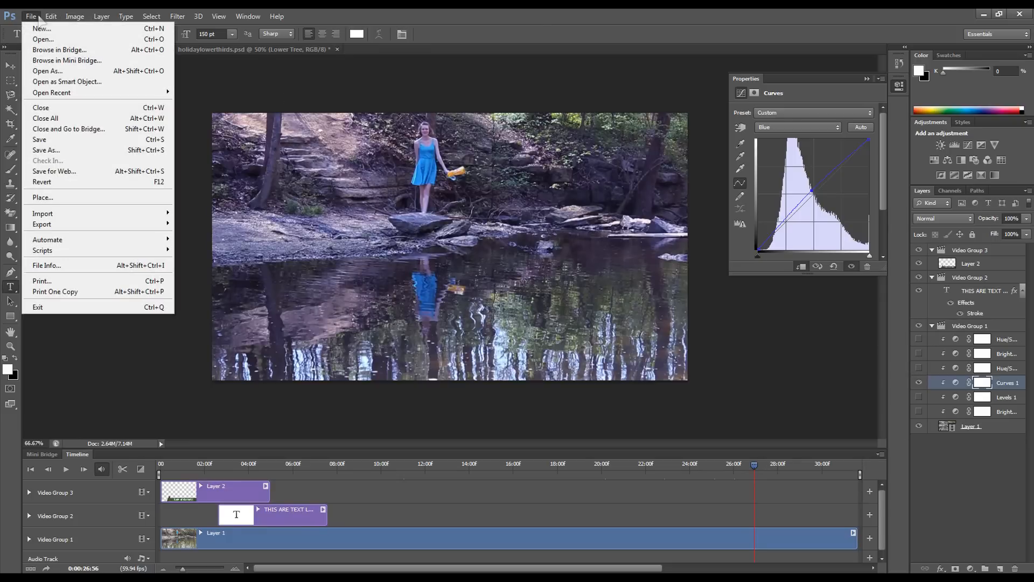
click(50, 16)
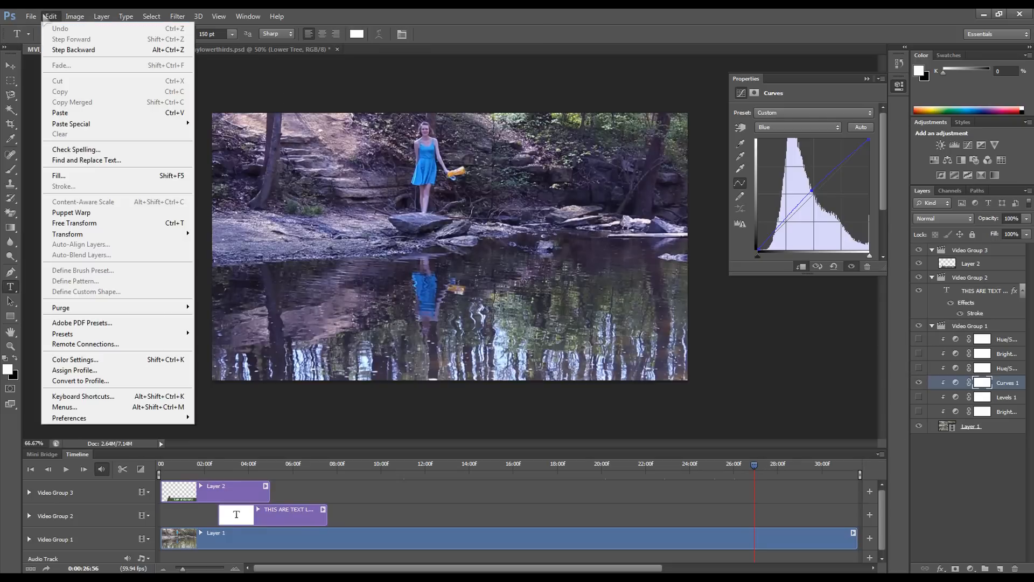
click(30, 16)
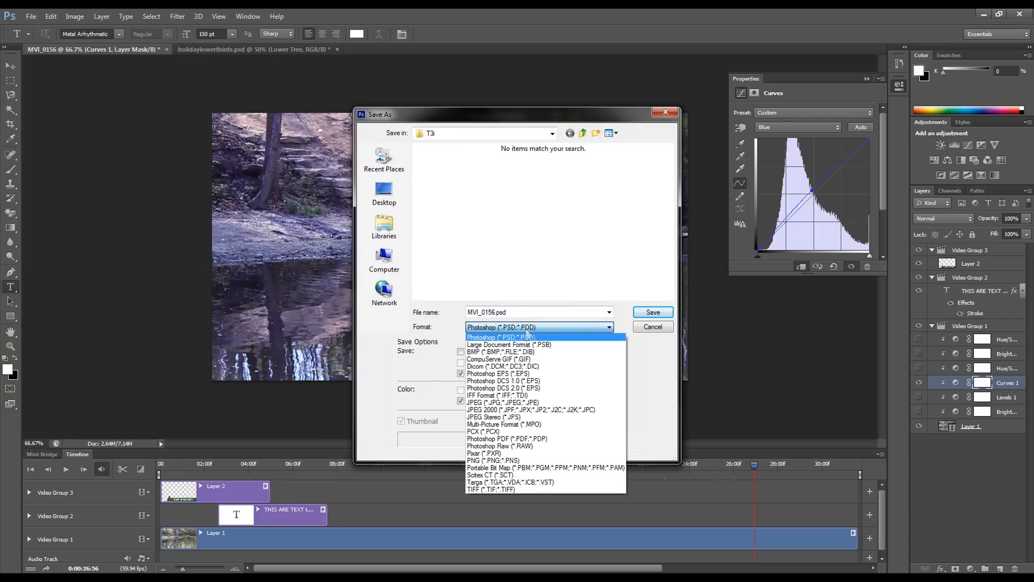
click(499, 336)
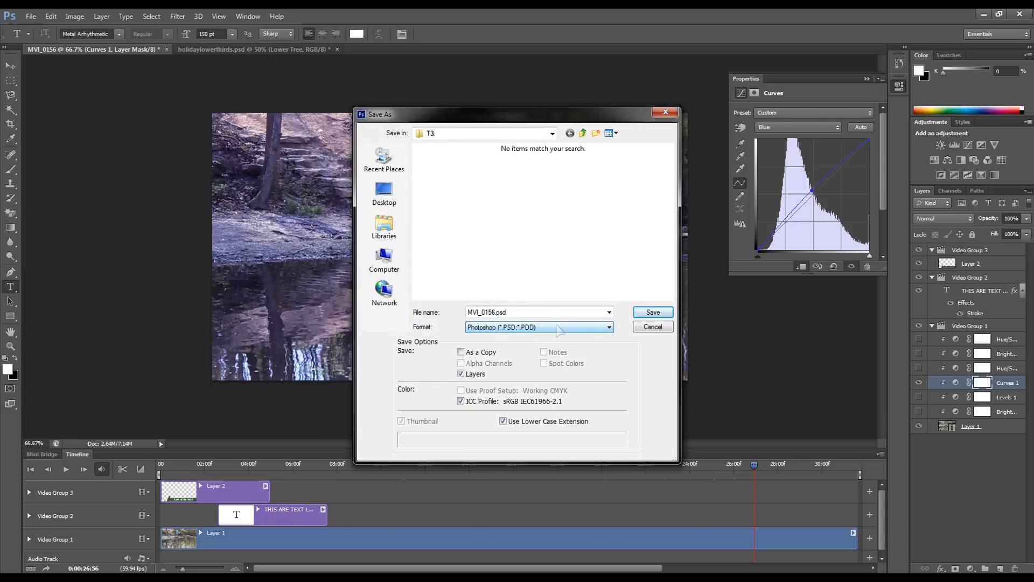
click(30, 15)
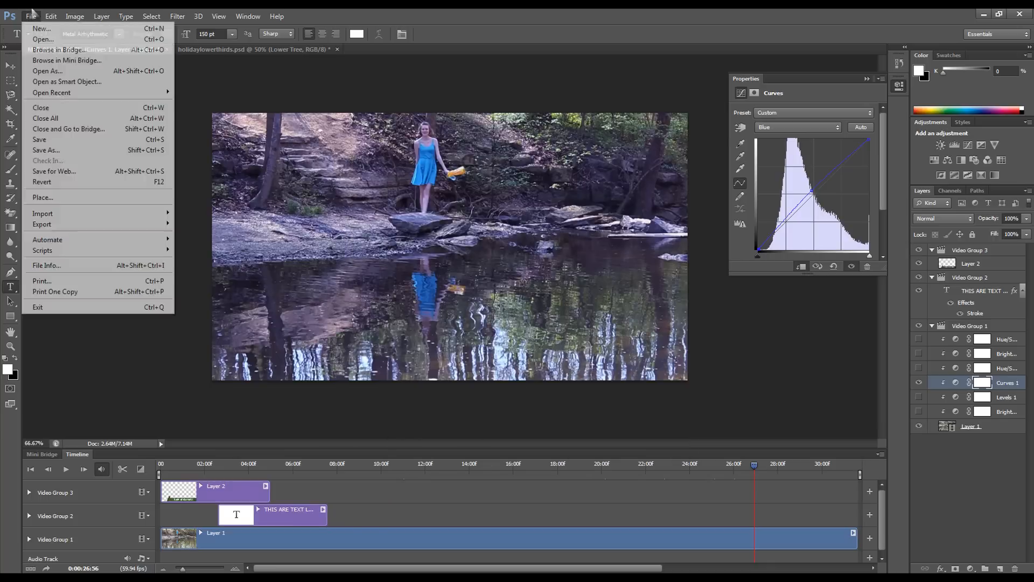
mouse_move(41, 224)
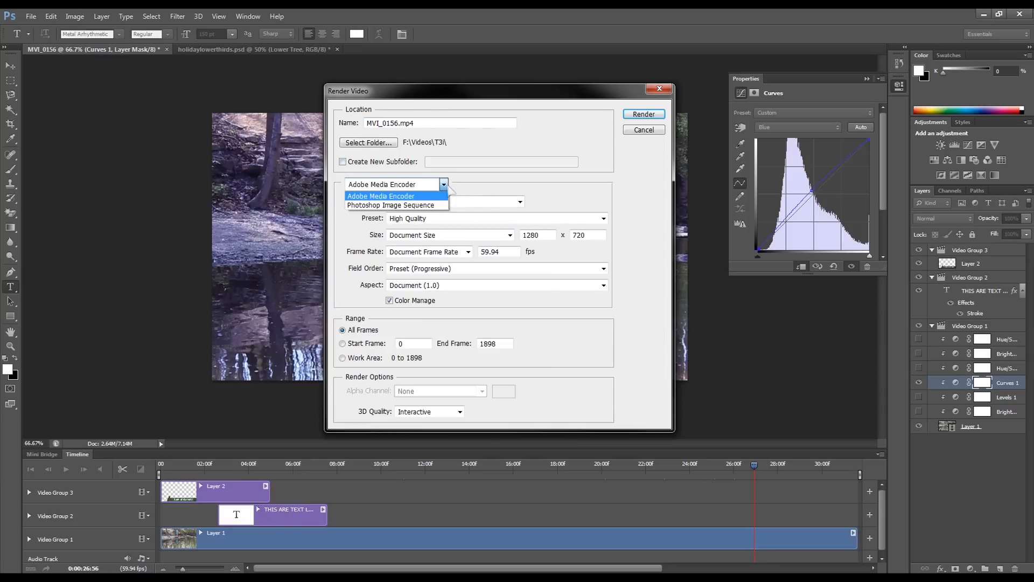
Step: Confirm Adobe Media Encoder with H.264 output for MVI_0156.mp4, then open the Videos library
click(382, 197)
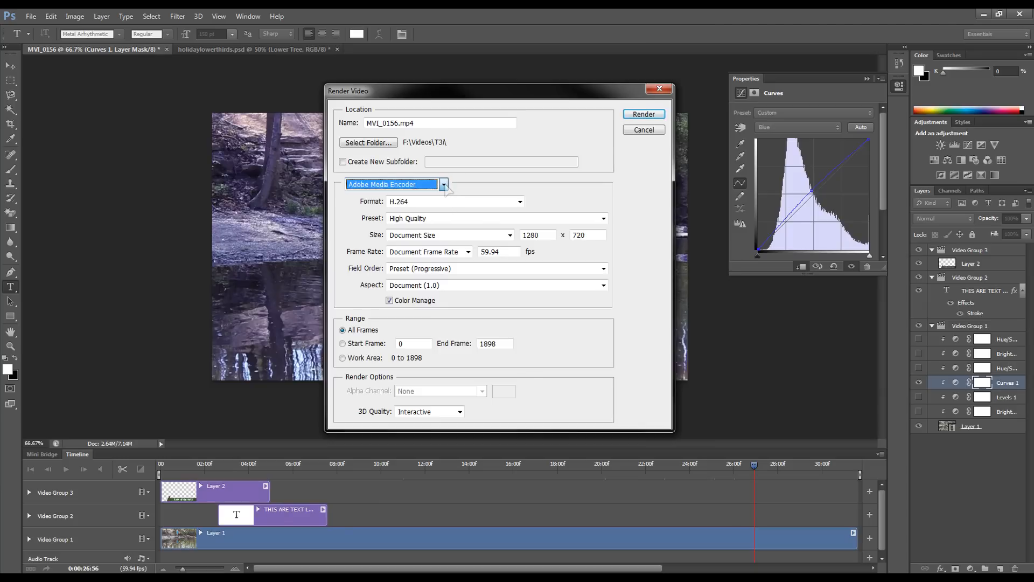
click(452, 201)
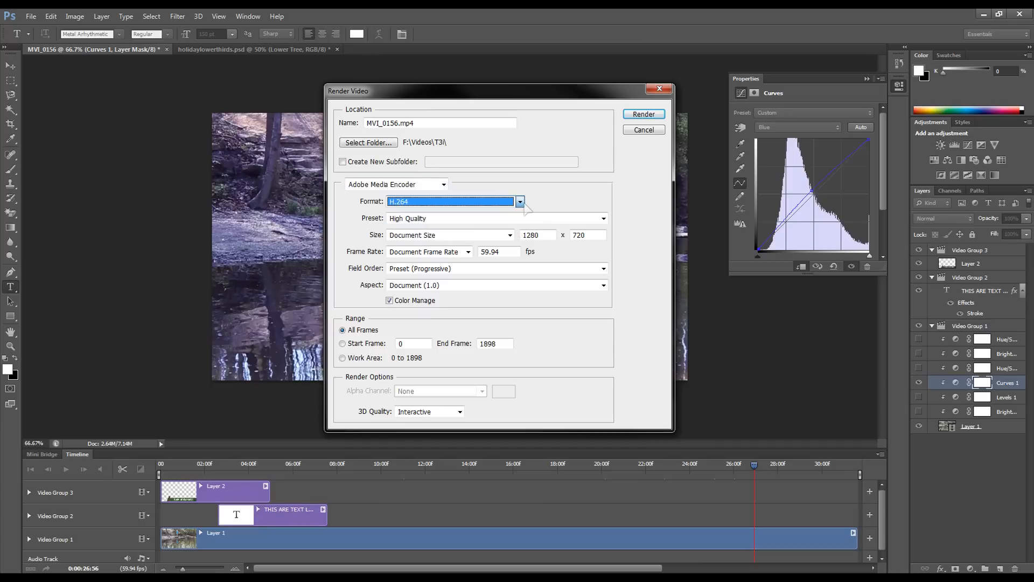
click(601, 218)
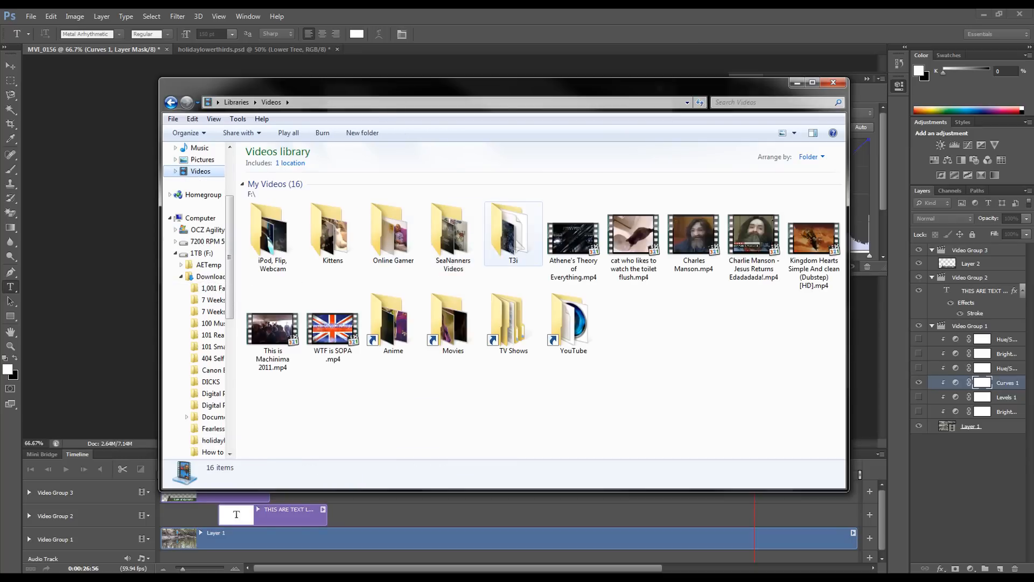
Step: Check in the T3i folder that MVI_0156.MOV is 1280×720, then return to Photoshop
double_click(514, 231)
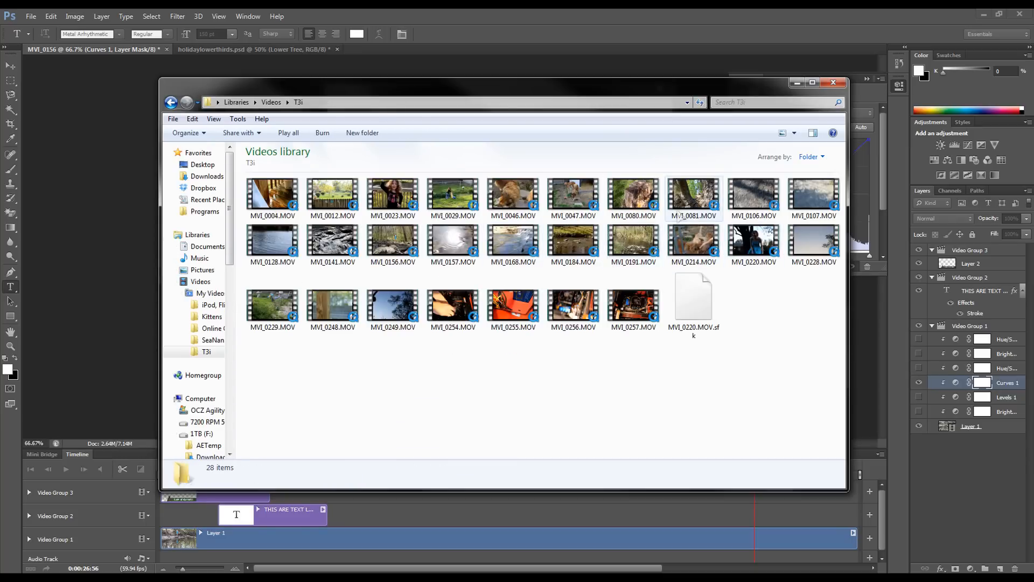
click(393, 243)
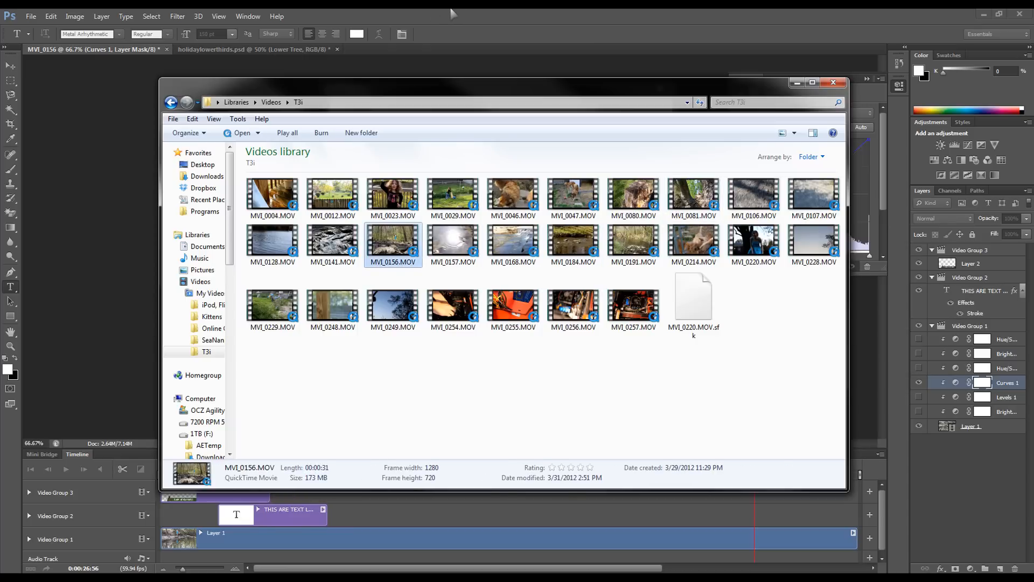
click(601, 218)
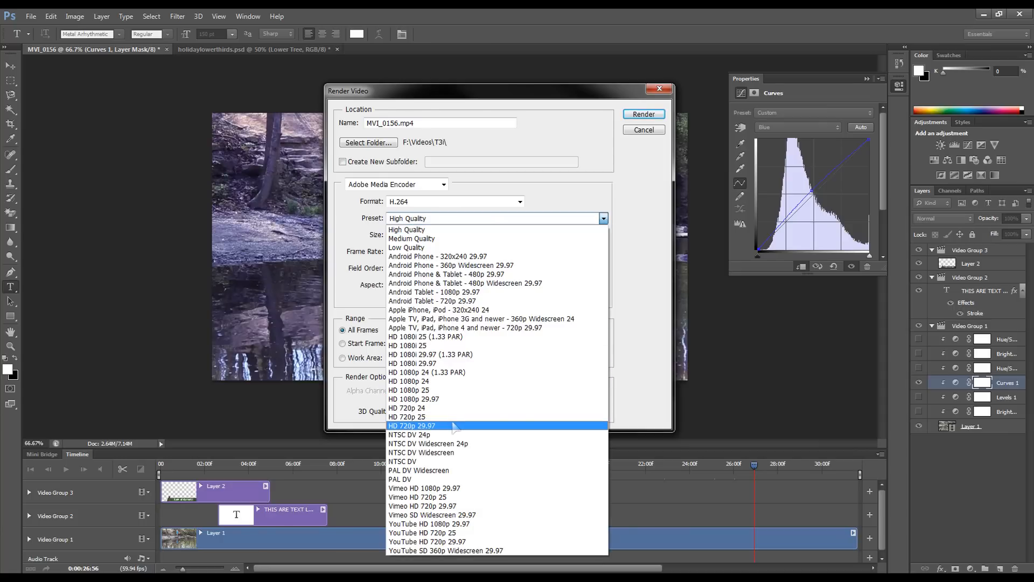
Step: Set the render preset to HD 720p 29.97
click(412, 426)
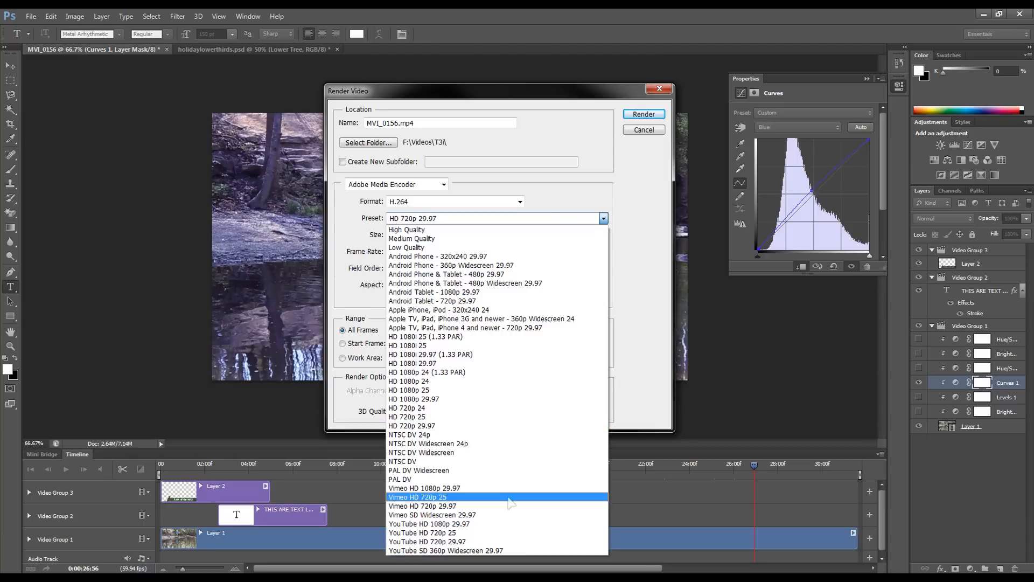
click(427, 542)
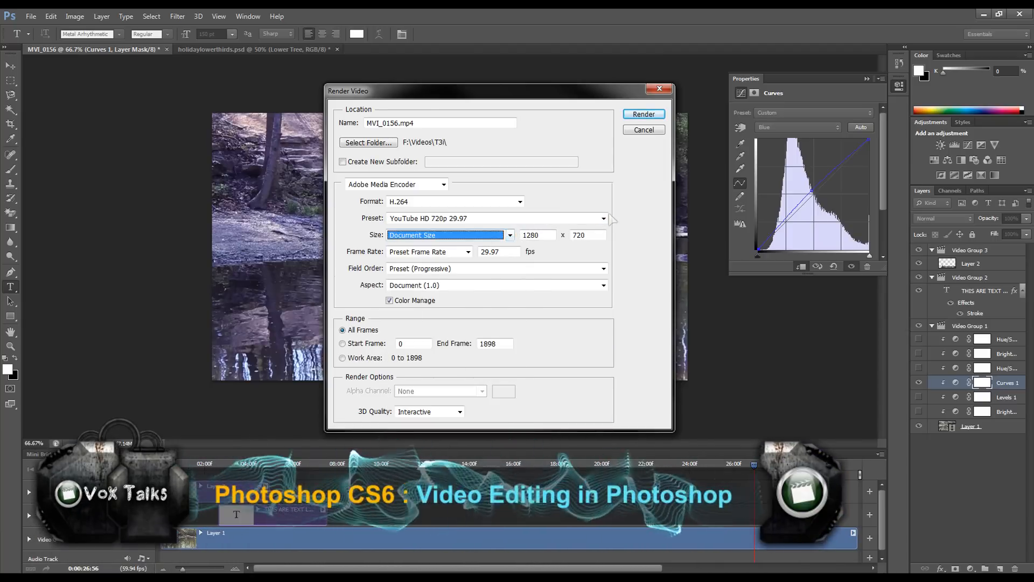
click(602, 218)
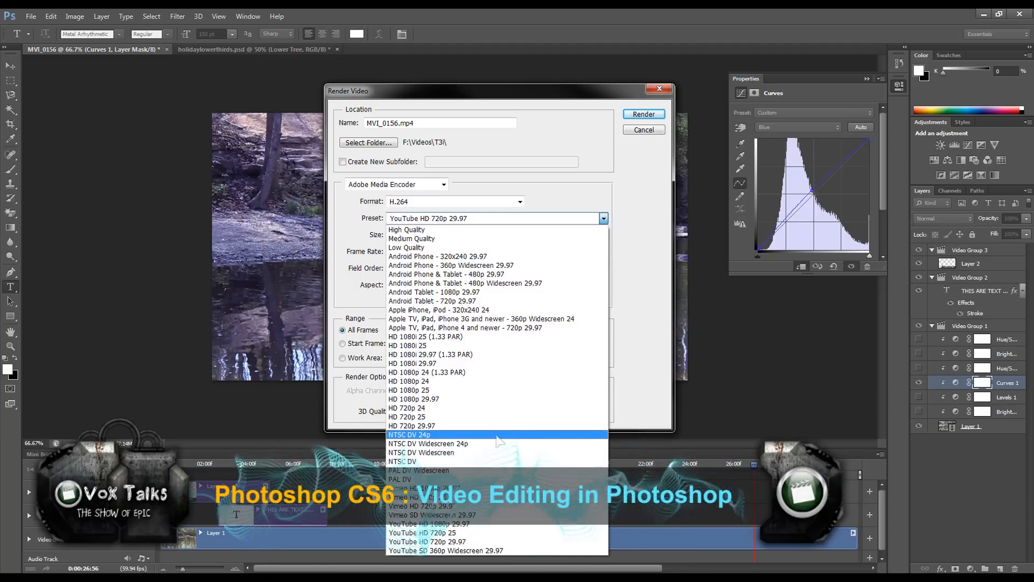
mouse_move(430, 426)
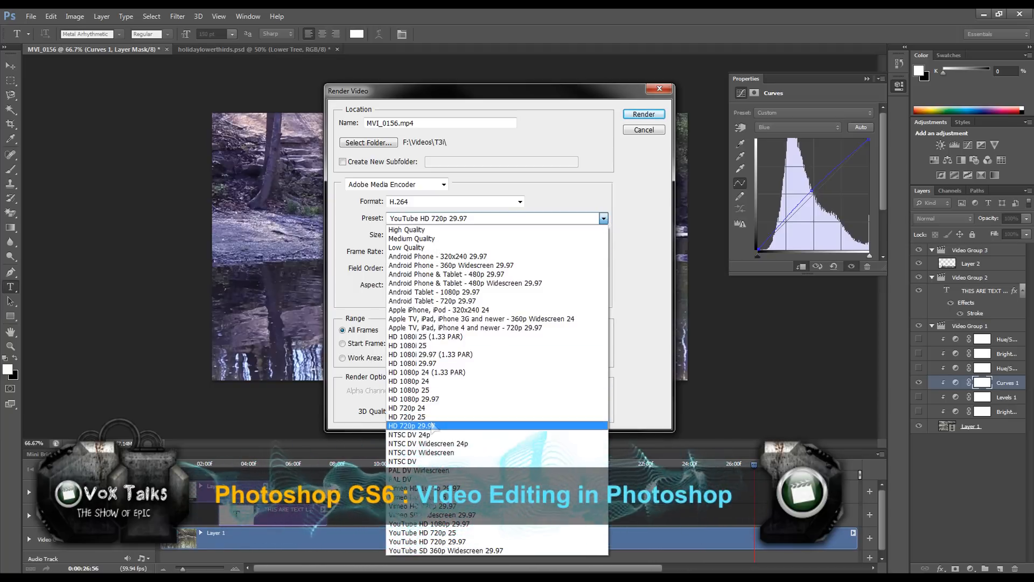
click(425, 426)
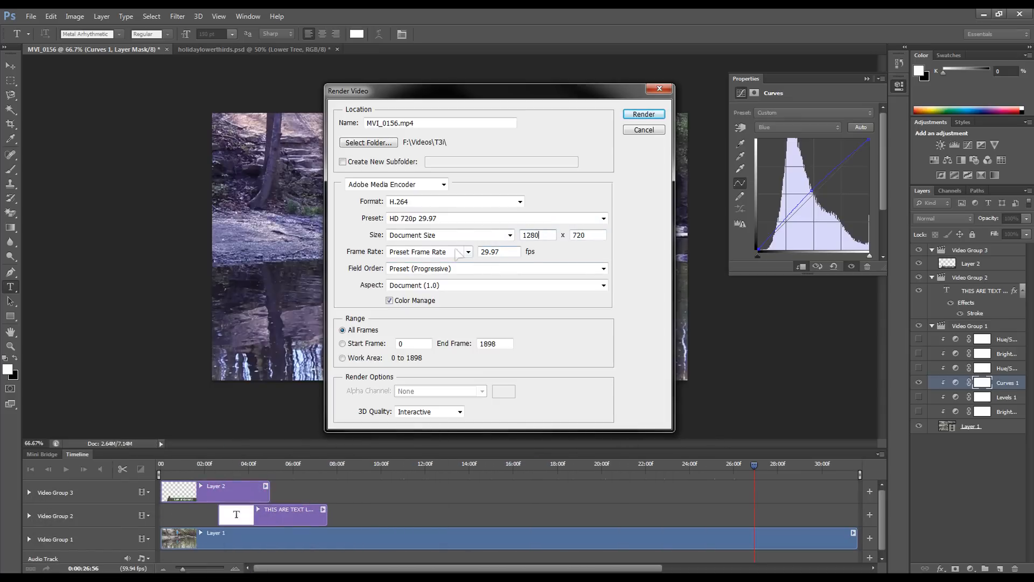
Step: Review field order, aspect and 1280×720 size, then choose the output folder
click(426, 251)
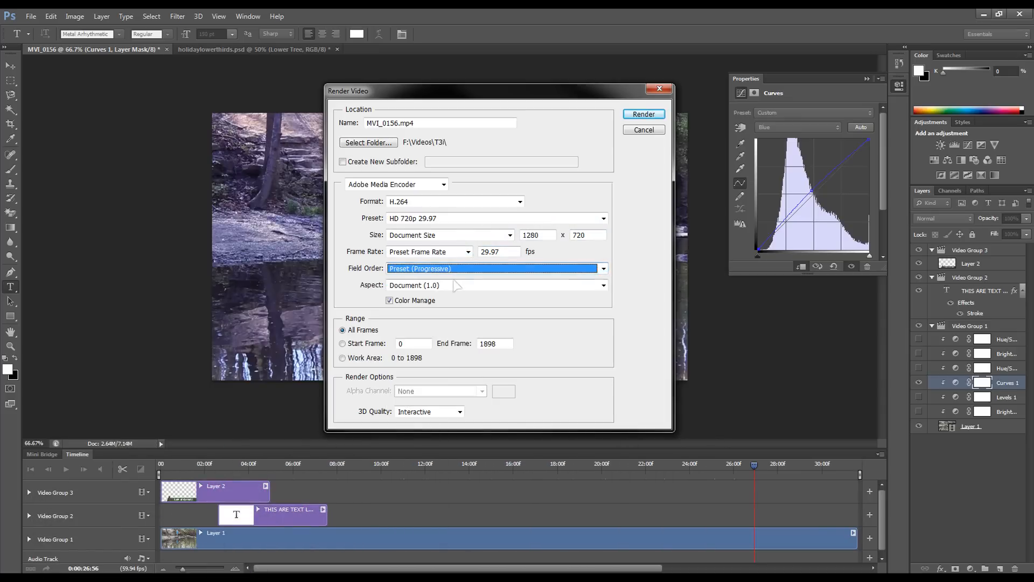
click(491, 285)
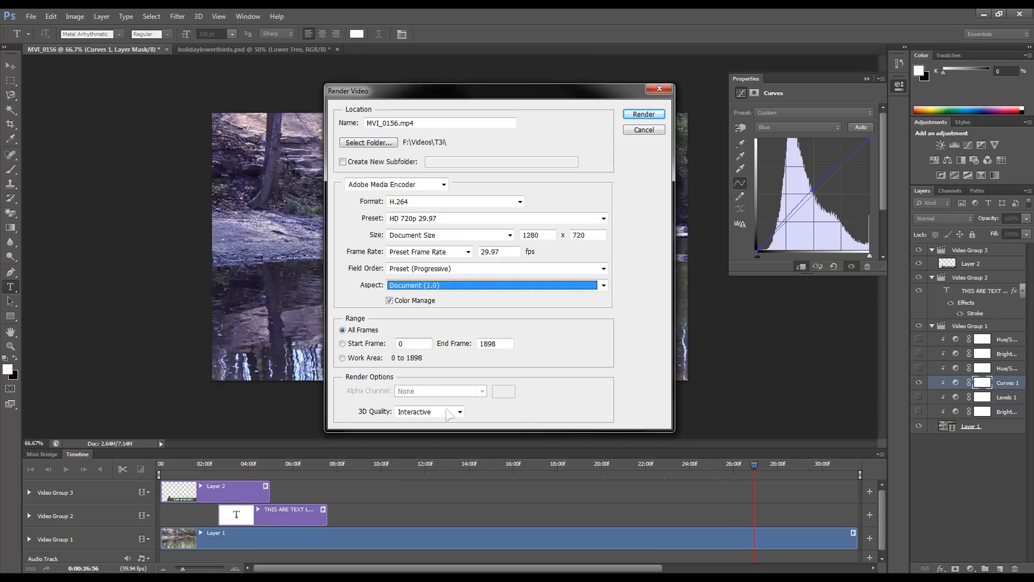
click(538, 235)
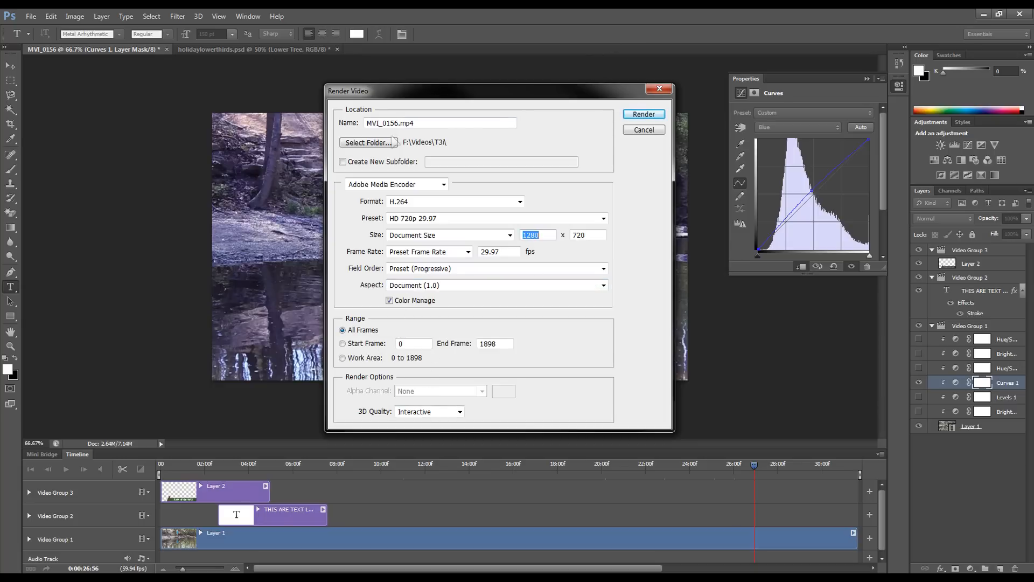
click(368, 141)
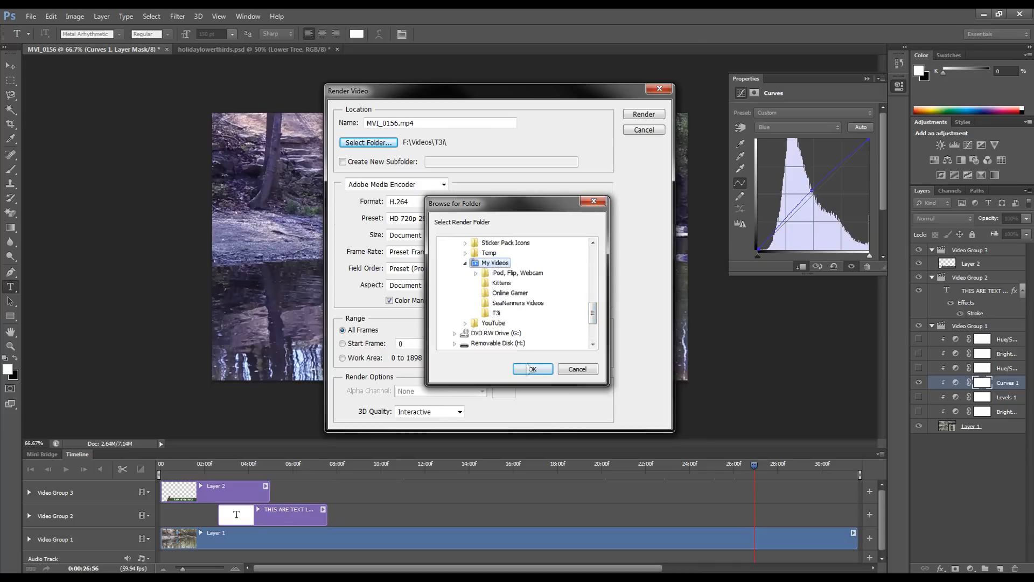
Step: Confirm the output folder and start rendering the forest video
click(532, 369)
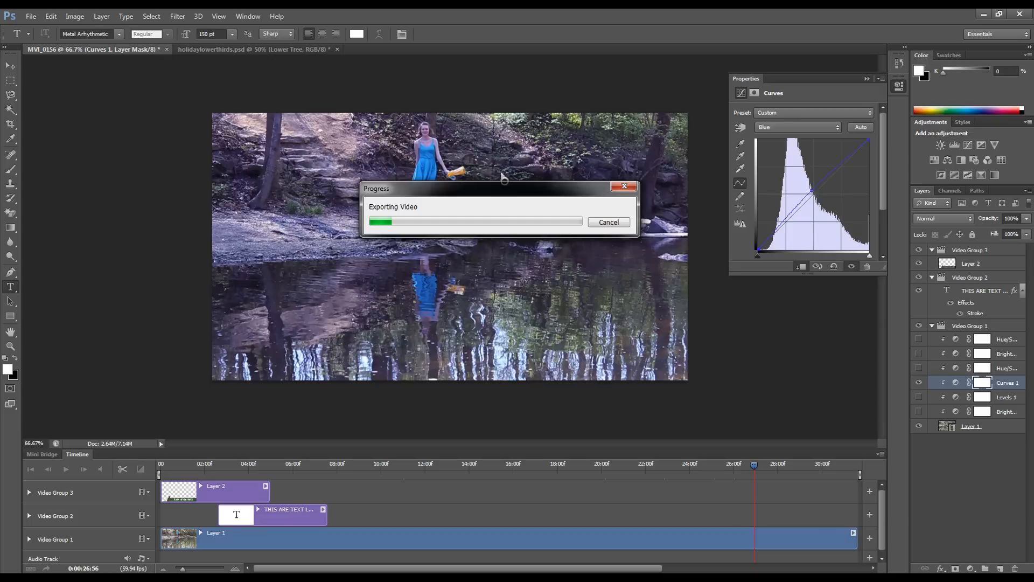
mouse_move(490, 201)
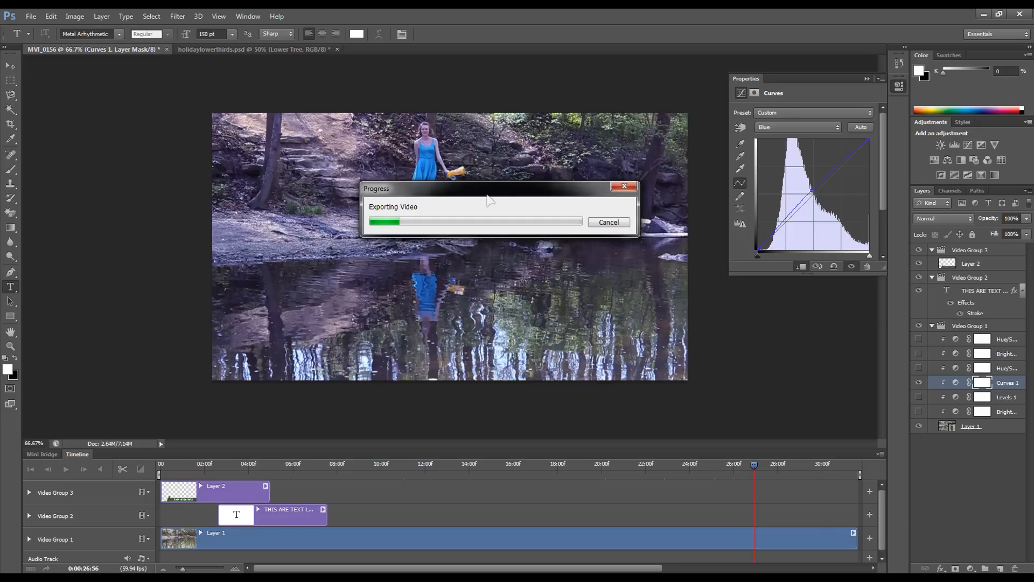
mouse_move(505, 207)
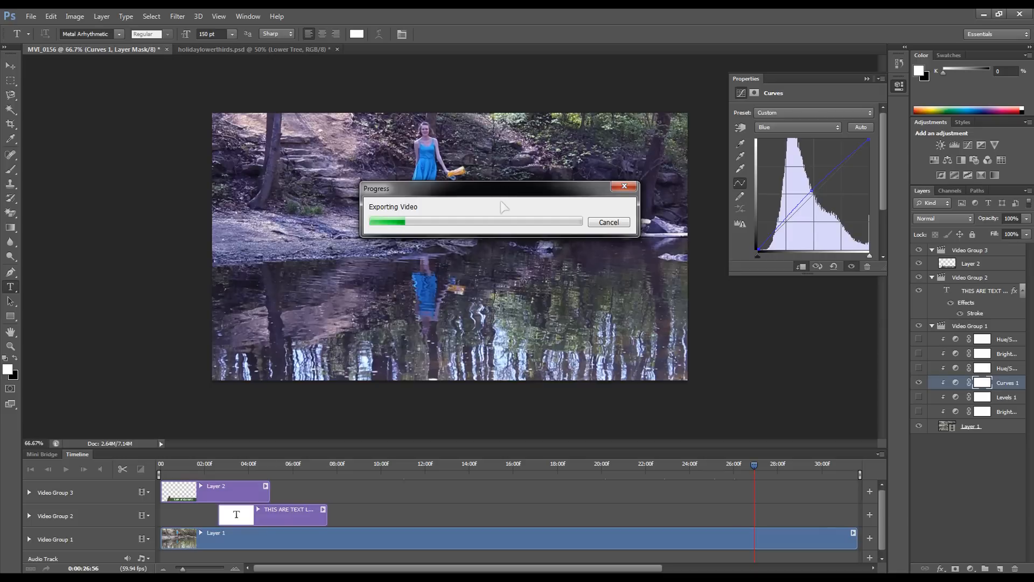